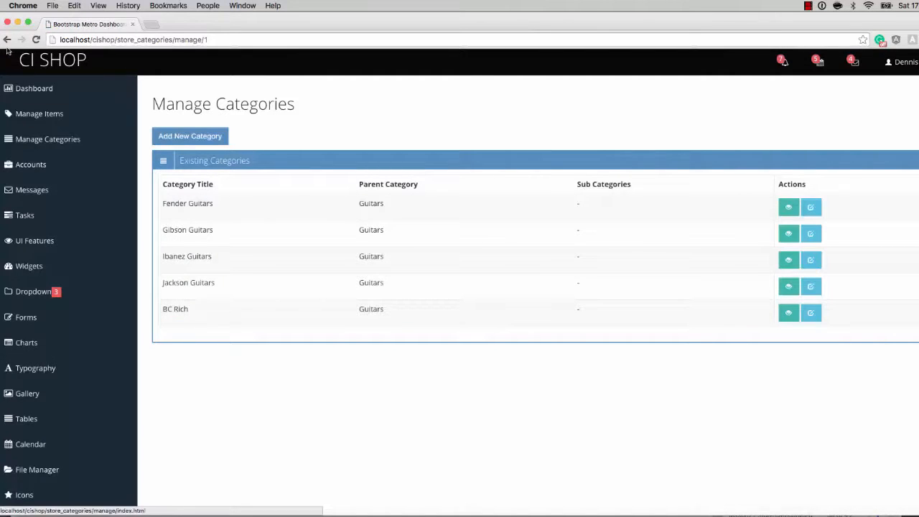
# - Go back to the top-level Manage Categories list, where Guitars has 5 subcategories
pyautogui.click(8, 40)
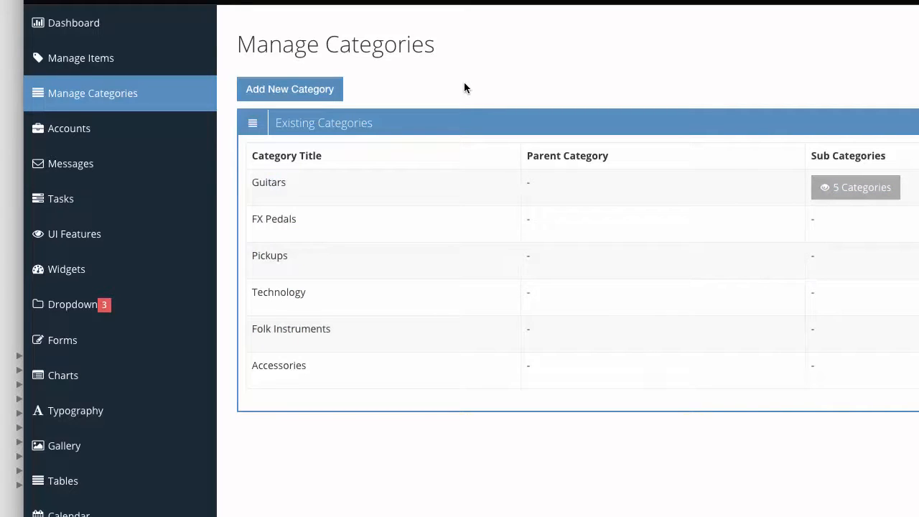
pyautogui.moveTo(512, 137)
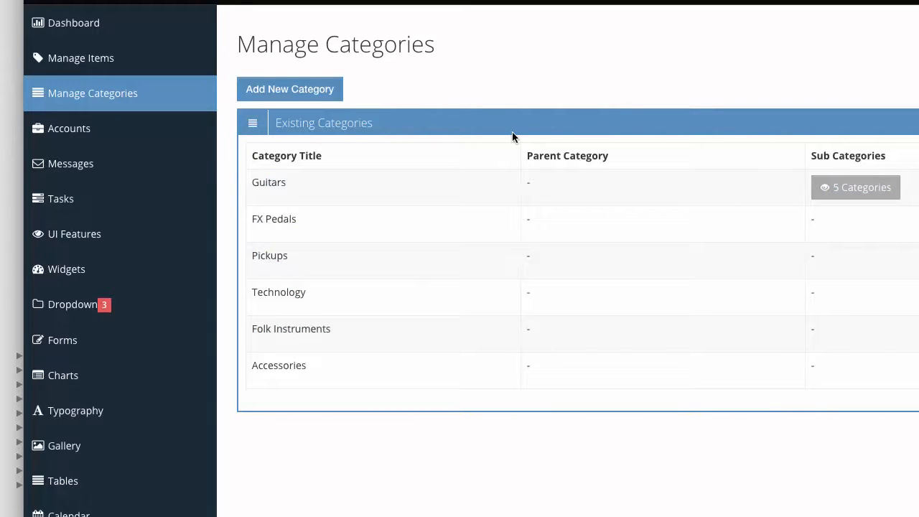
pyautogui.moveTo(500, 132)
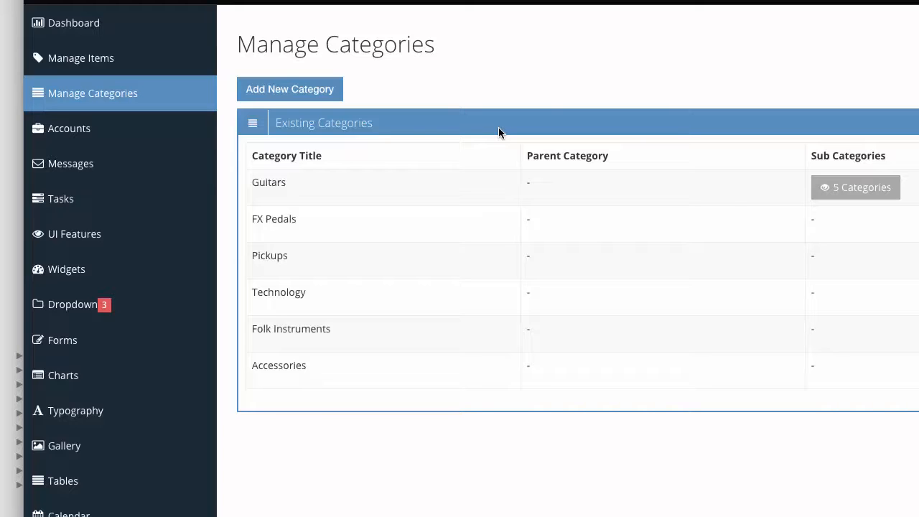
pyautogui.moveTo(585, 268)
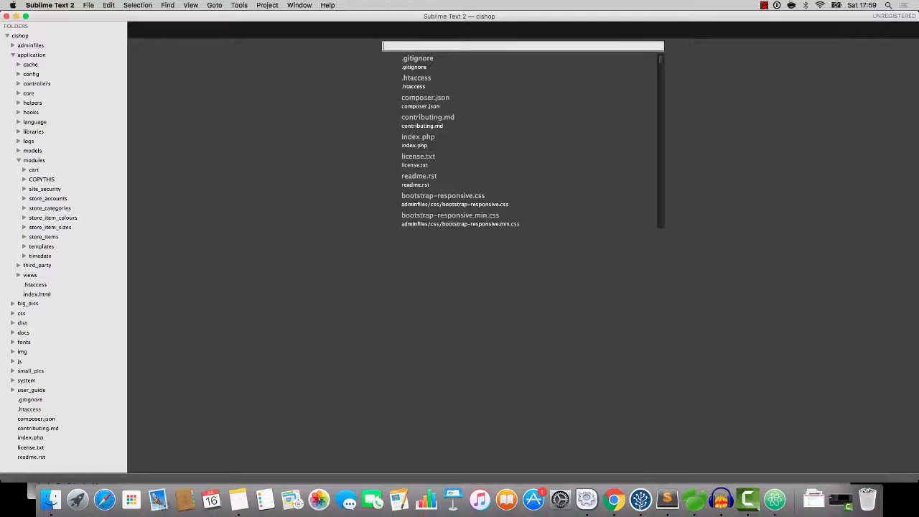
# - In manage.php, echo Modules::run('store_categories/_draw_sortable_list', $parent_cat_id)
pyautogui.write('manage.php')
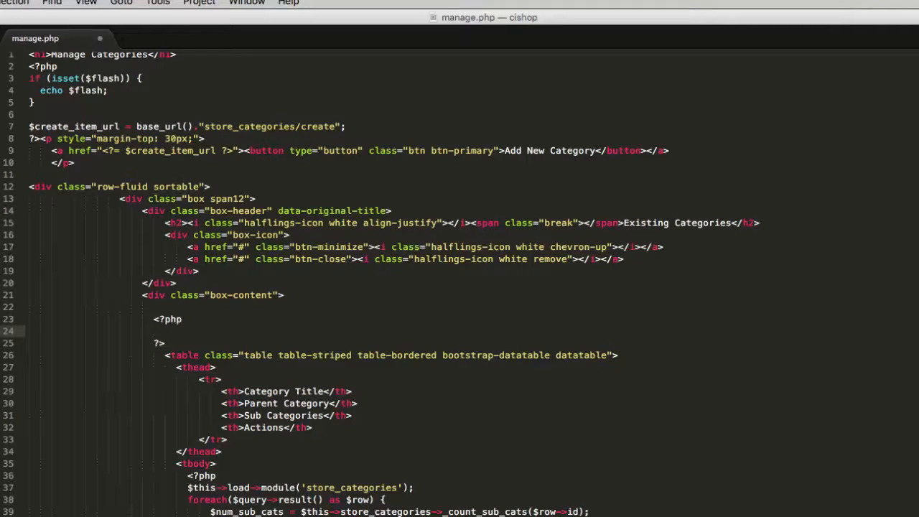
pyautogui.write('echo')
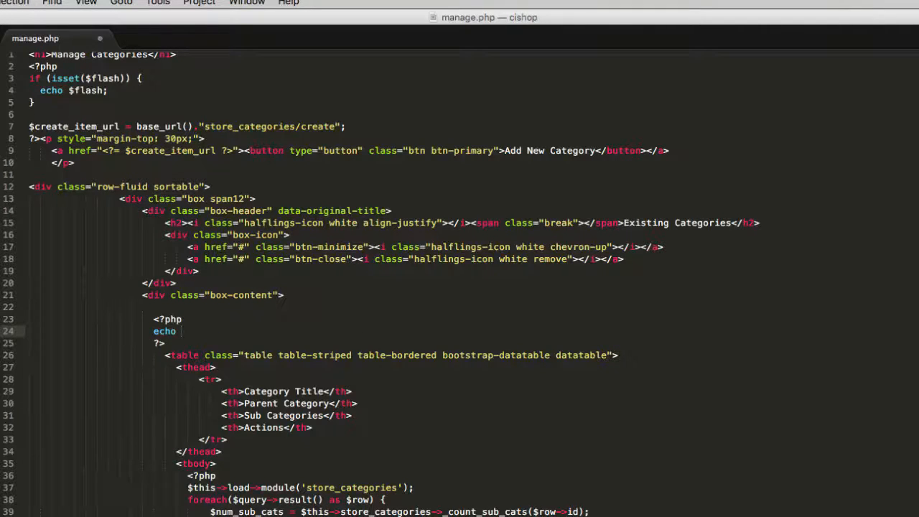
pyautogui.write('MO')
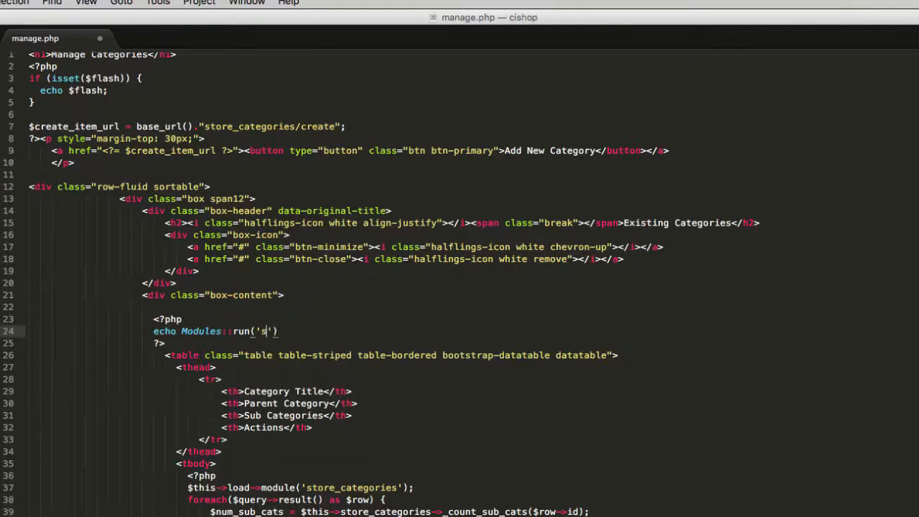
pyautogui.write('tore_categories/_draw_sort')
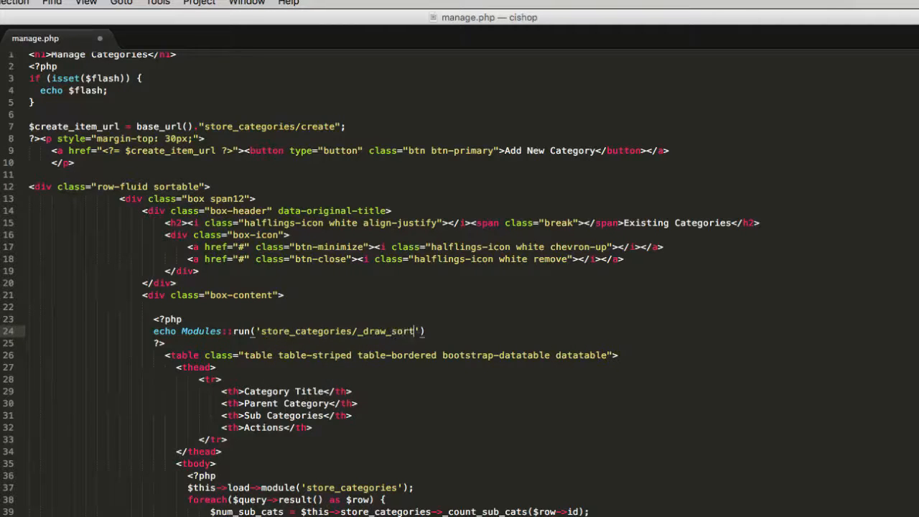
pyautogui.write('able_list')
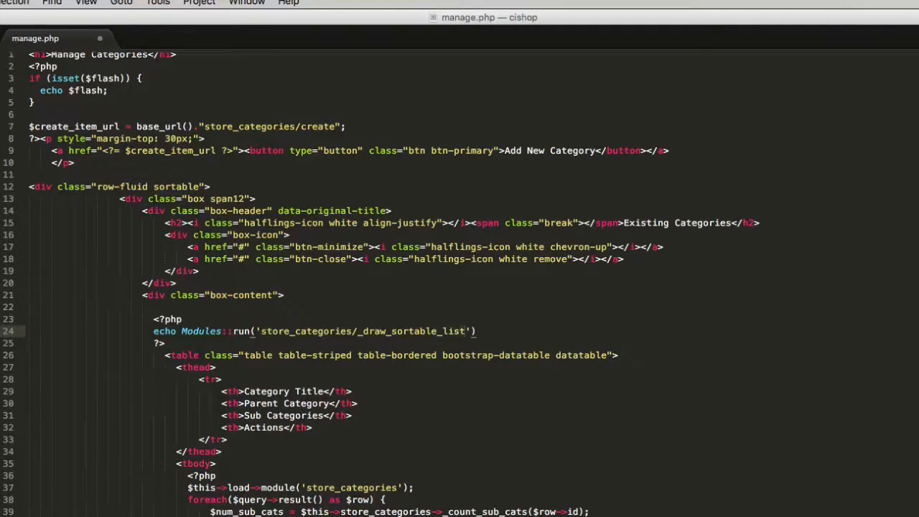
pyautogui.write(', $parent_cat_id')
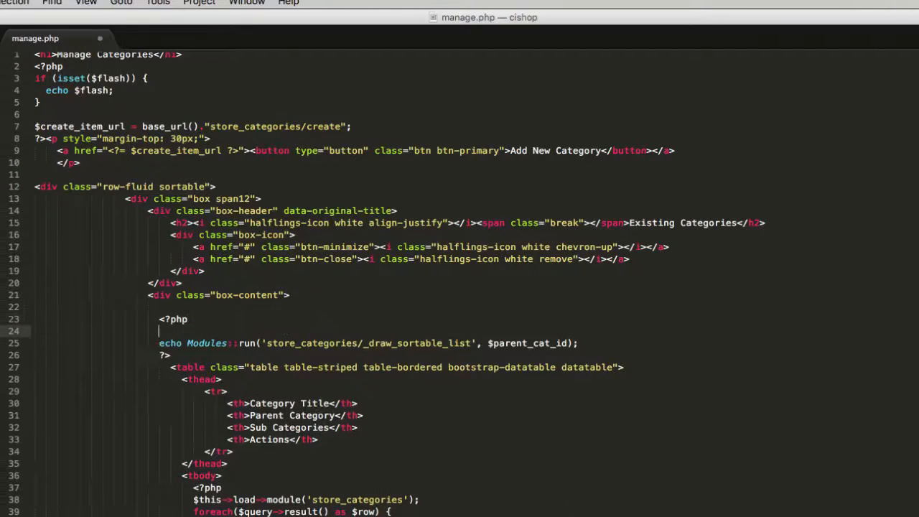
pyautogui.write('echo $parent_cat_id;')
pyautogui.write('store_')
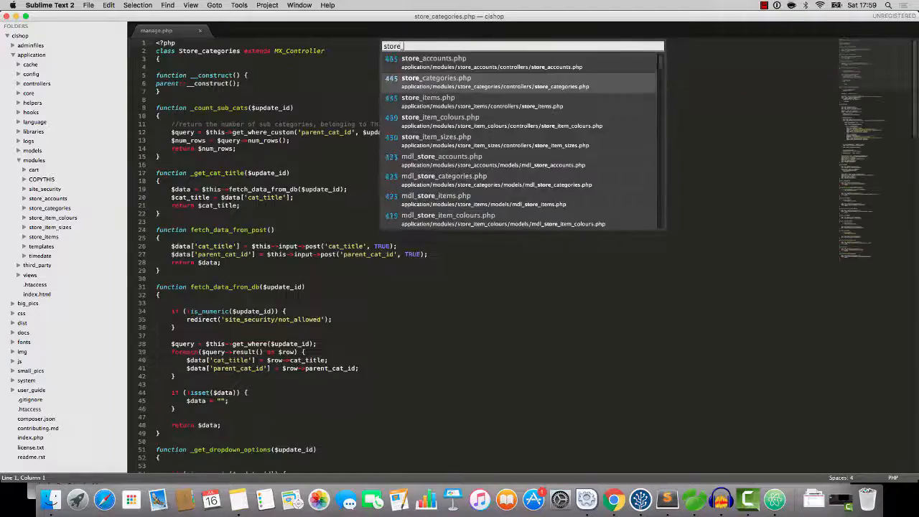
# - In store_categories.php, pass $parent_cat_id into manage()'s view data
pyautogui.click(435, 78)
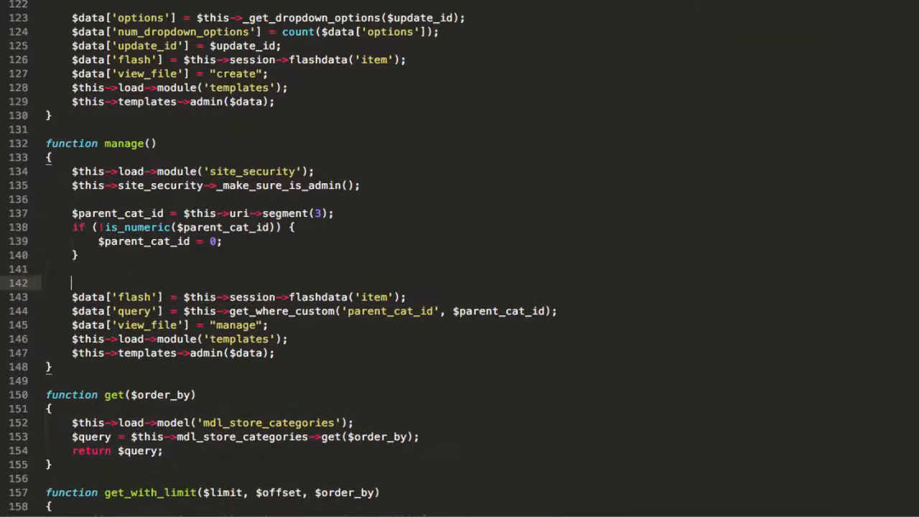
pyautogui.write('parent')
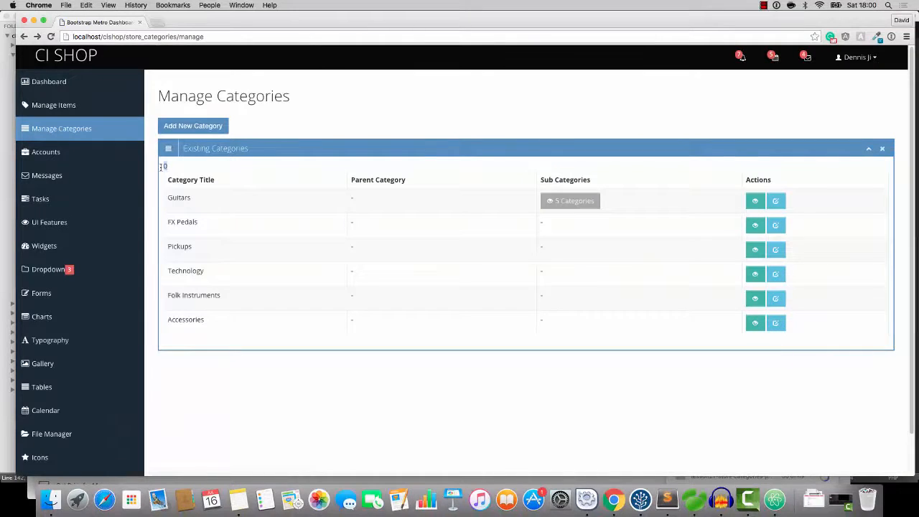
# - Refresh the top-level list, then open Guitars' sub-categories at manage/1
pyautogui.click(570, 200)
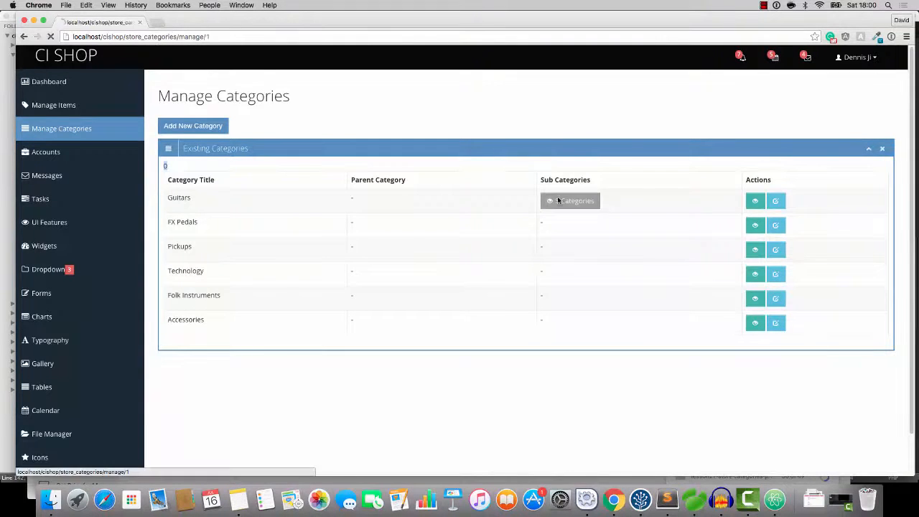
pyautogui.click(569, 200)
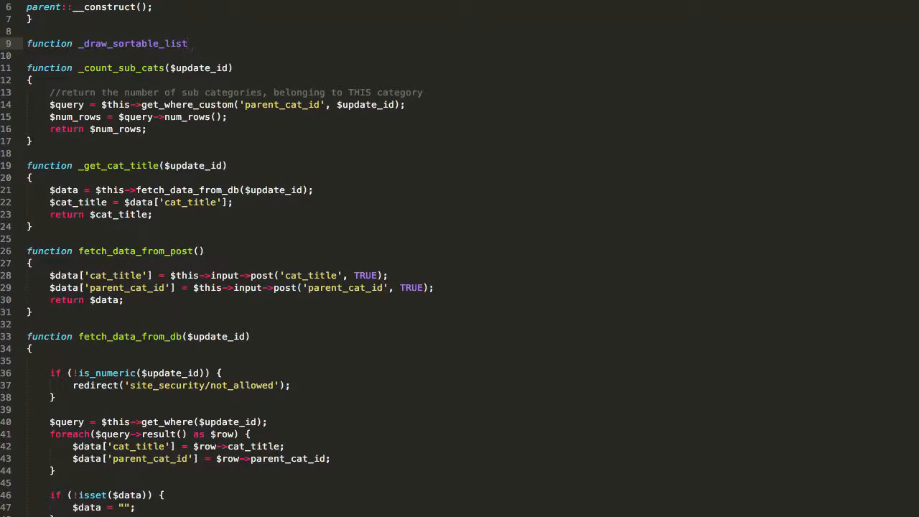
# - Write _draw_sortable_list($parent_cat_id), filling $data['query'] via get_where_custom and loading 'sortable_list'
pyautogui.write('($parent_cat_id)')
pyautogui.write('{')
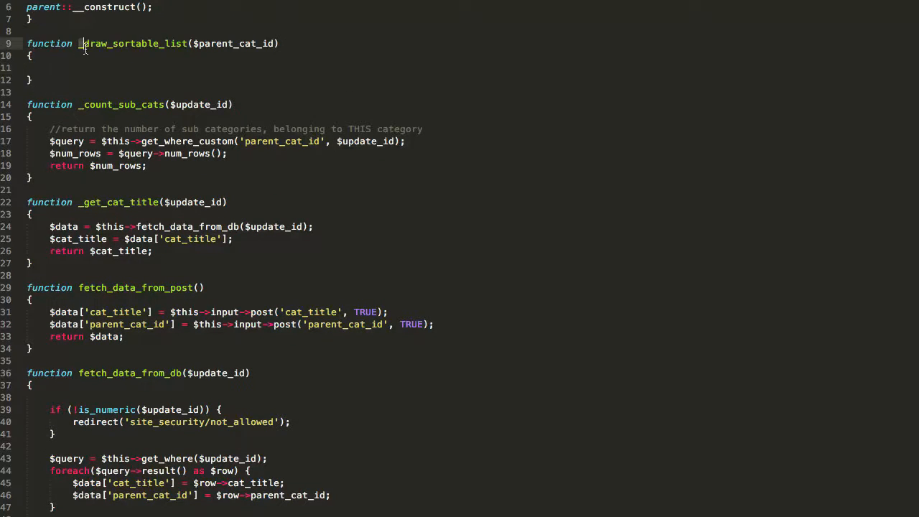
pyautogui.moveTo(75, 68)
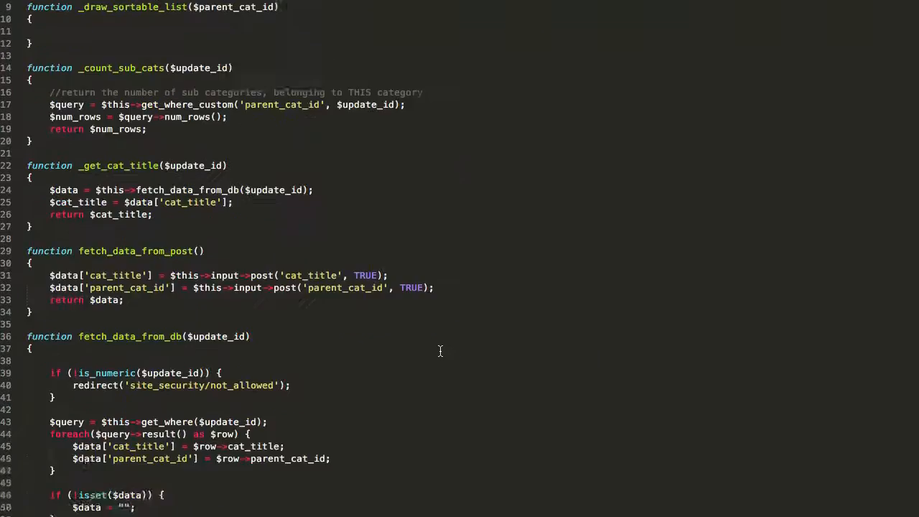
pyautogui.write("$data['query'] = $this->get_where_custom('parent_cat_id', $parent_cat_id);")
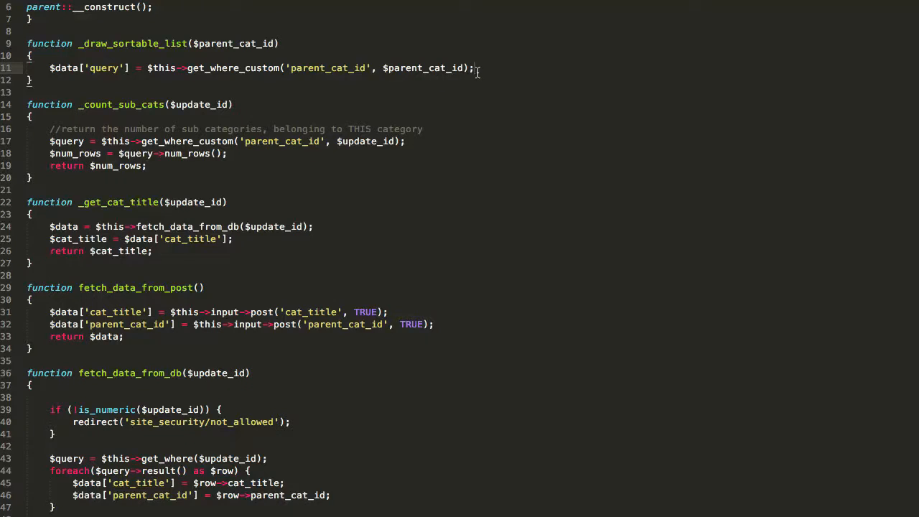
pyautogui.write('$this->load->')
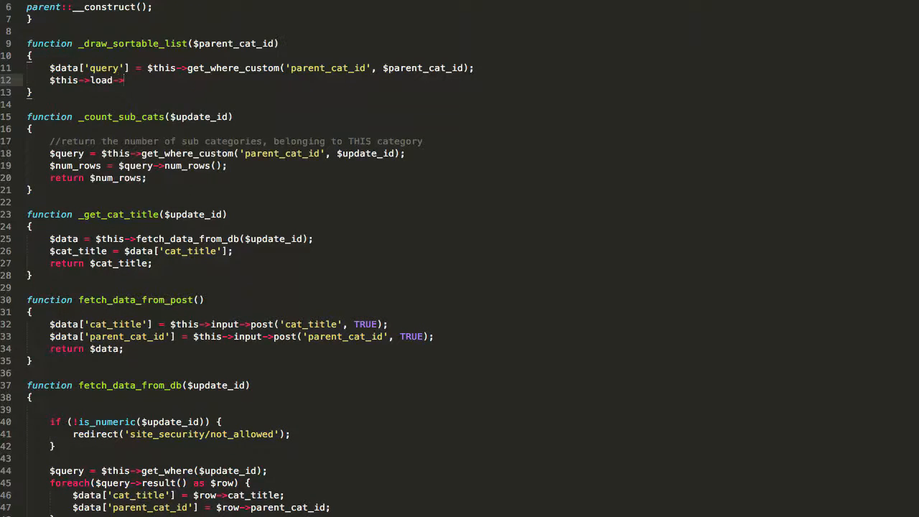
pyautogui.write("view('sort'")
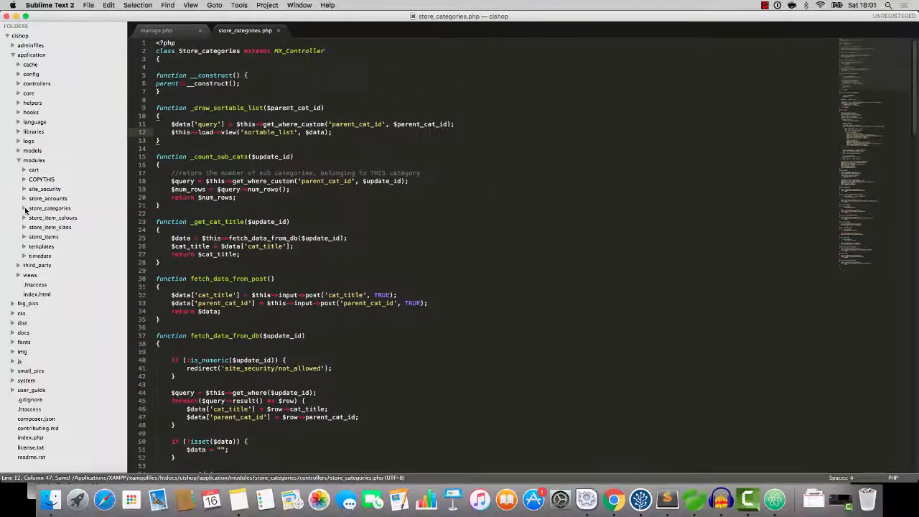
# - Create sortable_list.php in the categories module with a ul/li skeleton
pyautogui.rightClick(49, 207)
pyautogui.write('sorta')
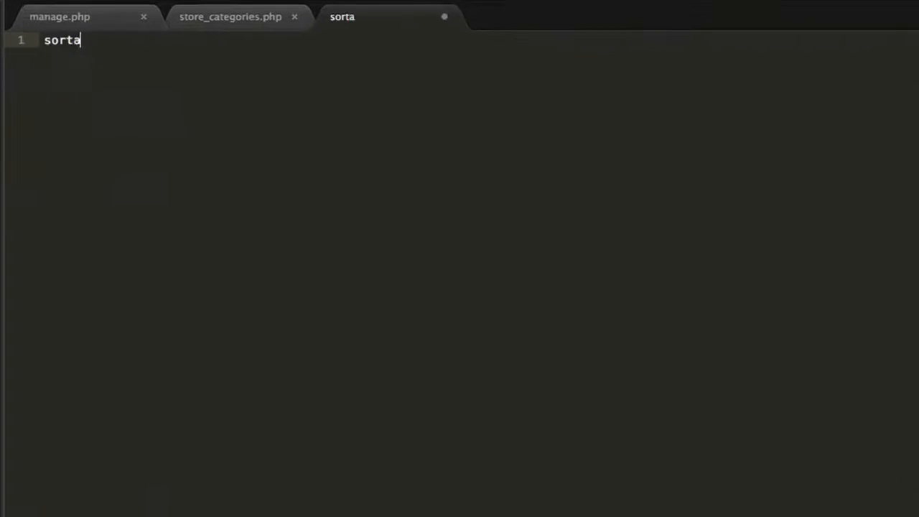
pyautogui.write('ble_list.ph')
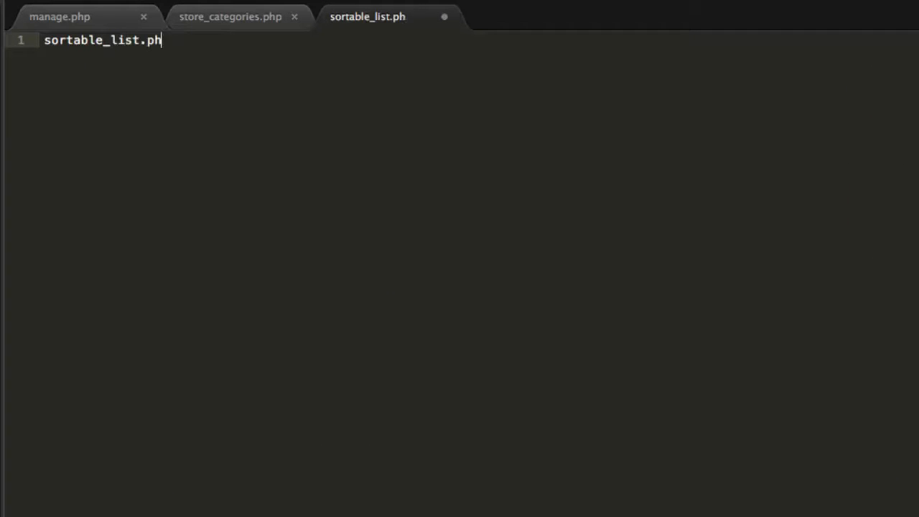
pyautogui.press('cmd+s')
pyautogui.write('ul')
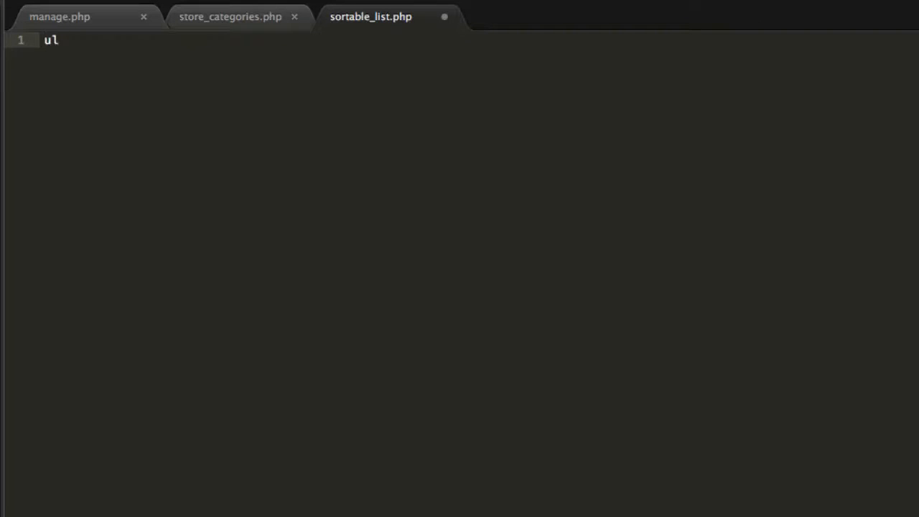
pyautogui.press('Tab')
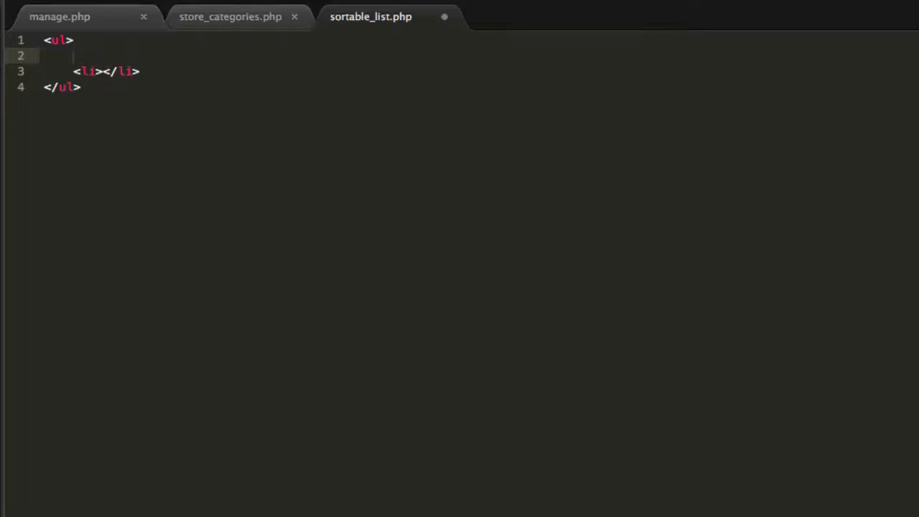
# - Paste manage.php's PHP category loop into the list, close its brace, and echo $cat_title
pyautogui.write('<?php')
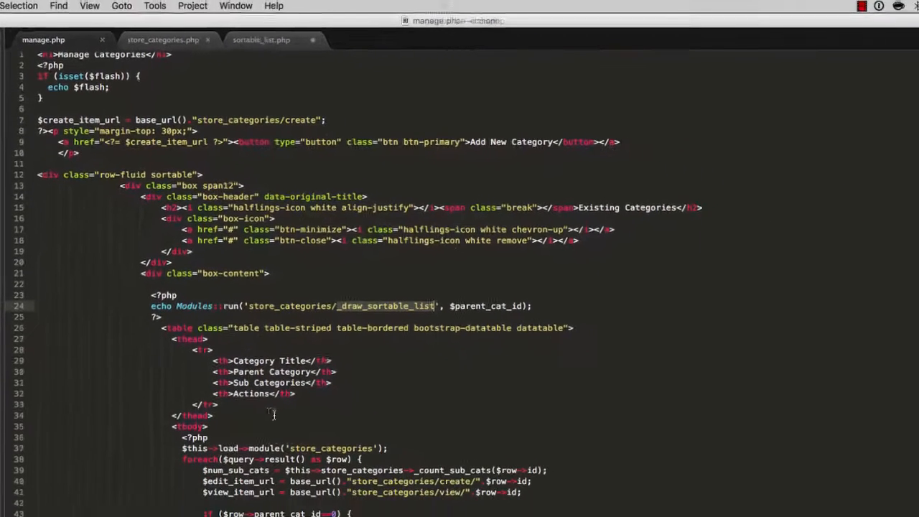
pyautogui.scroll(-3)
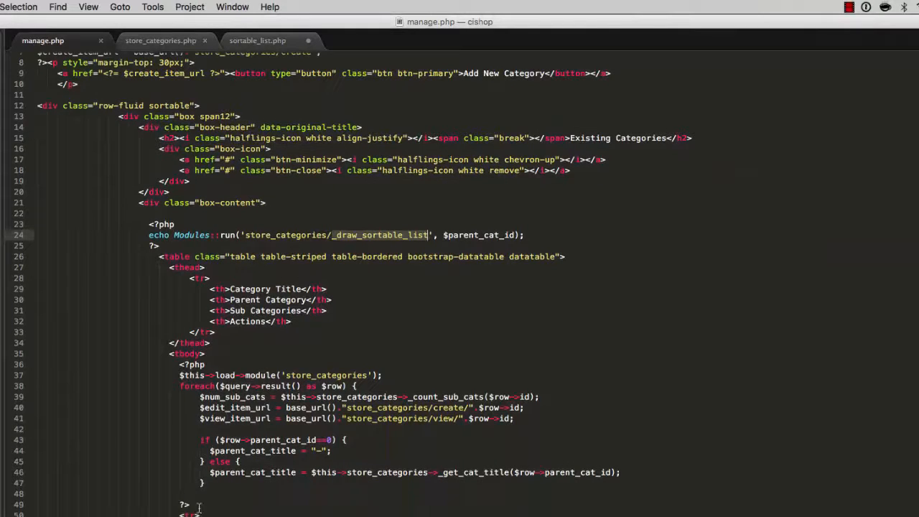
pyautogui.scroll(-3)
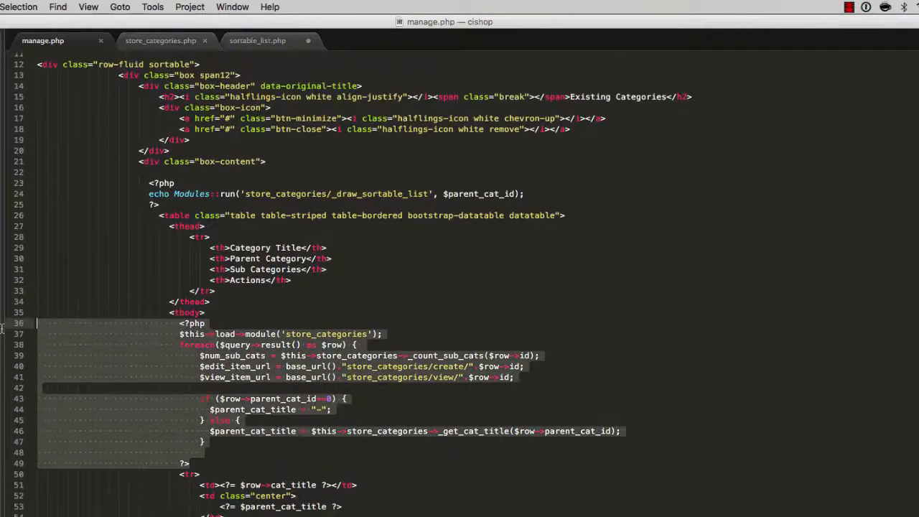
pyautogui.click(257, 41)
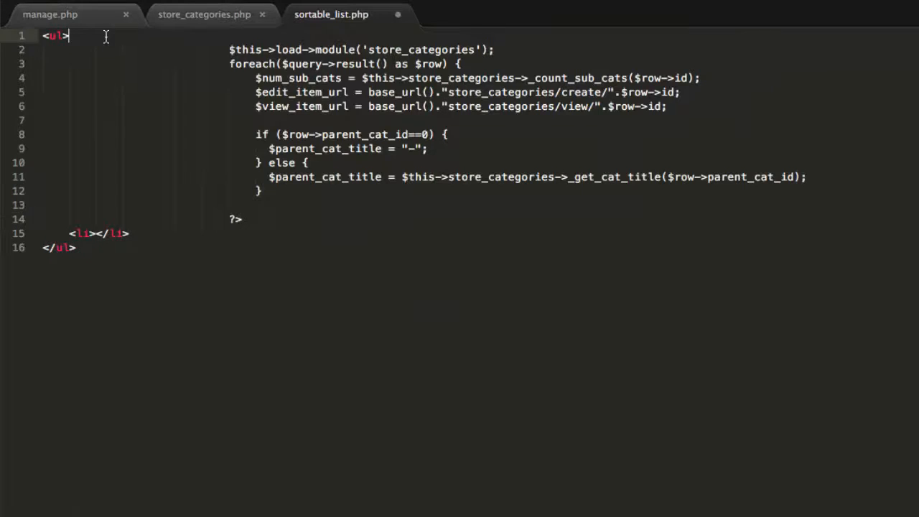
pyautogui.write('<?php')
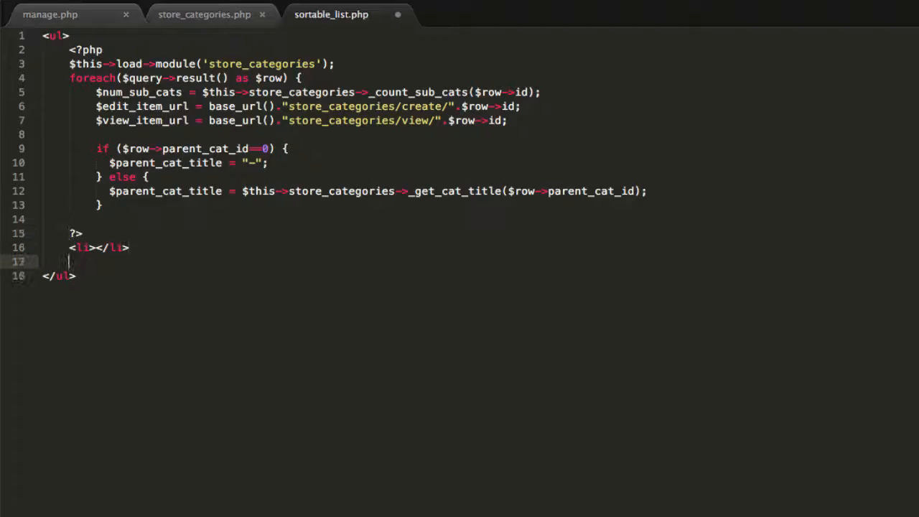
pyautogui.write('<?php')
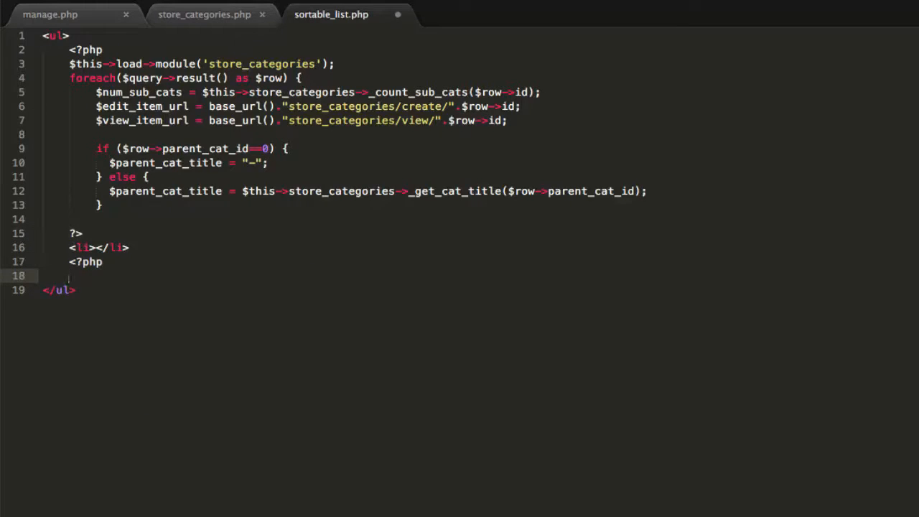
pyautogui.write('}')
pyautogui.write('?>')
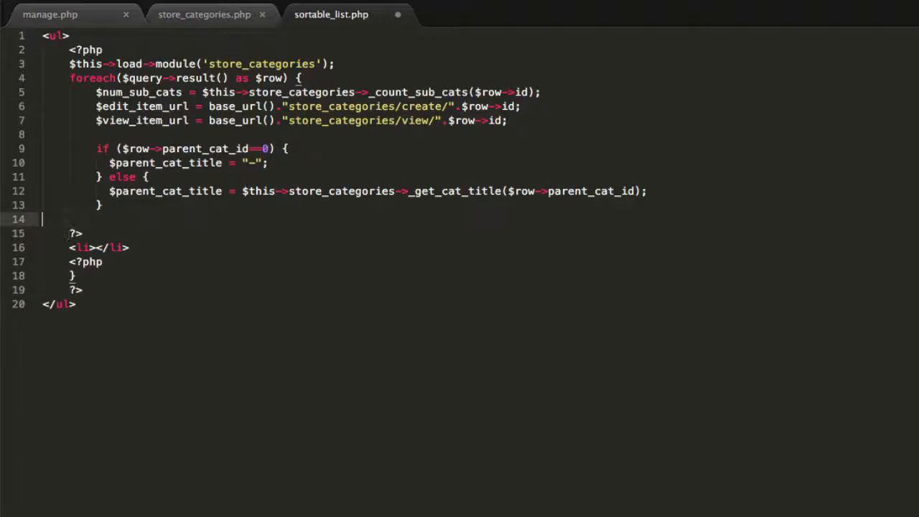
pyautogui.press('Backspace')
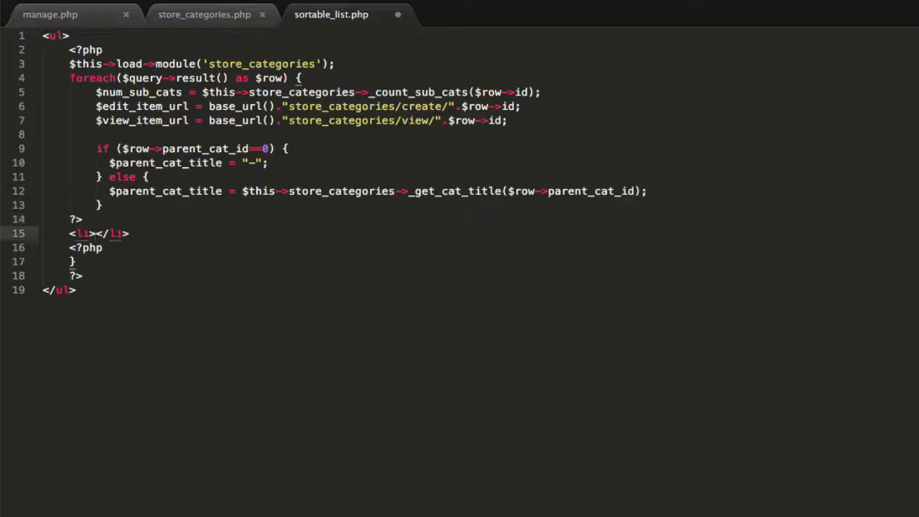
pyautogui.write('<?= $cat_title ?')
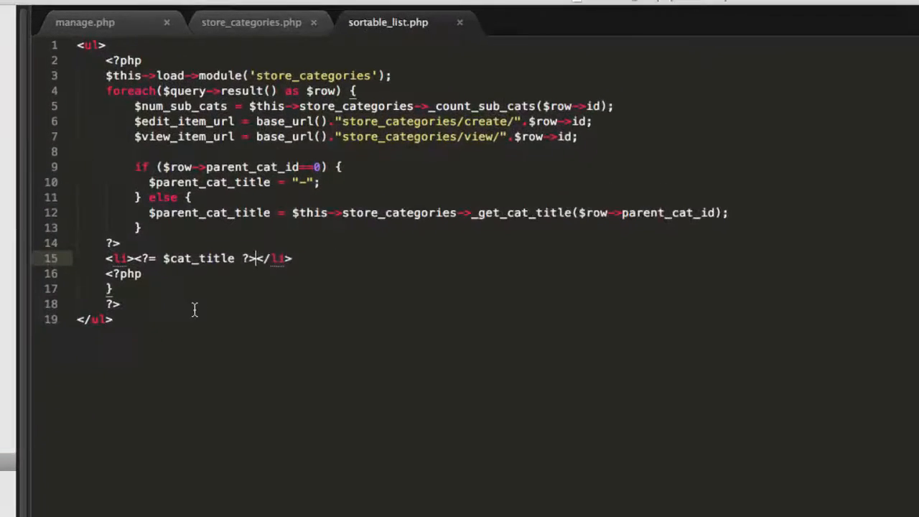
# - Echo $row->cat_title in each li and give it class 'sort'
pyautogui.write('$row->')
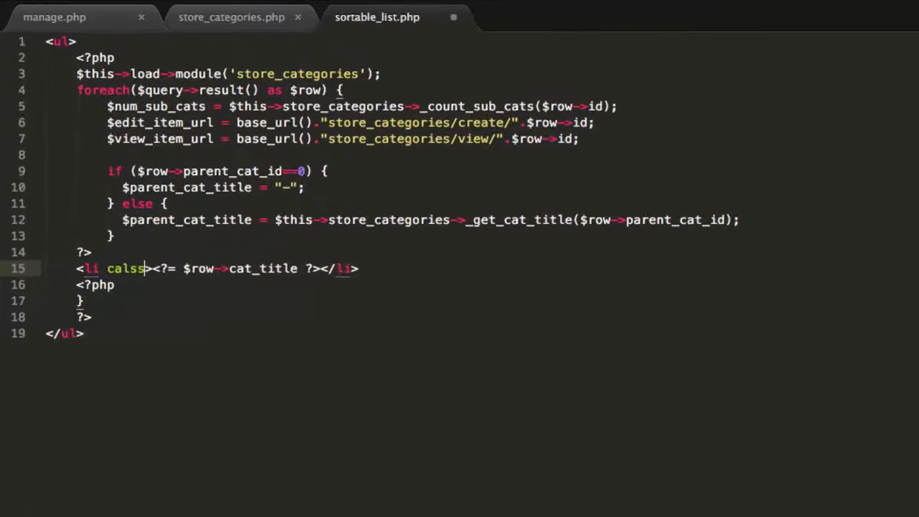
pyautogui.write('class=""')
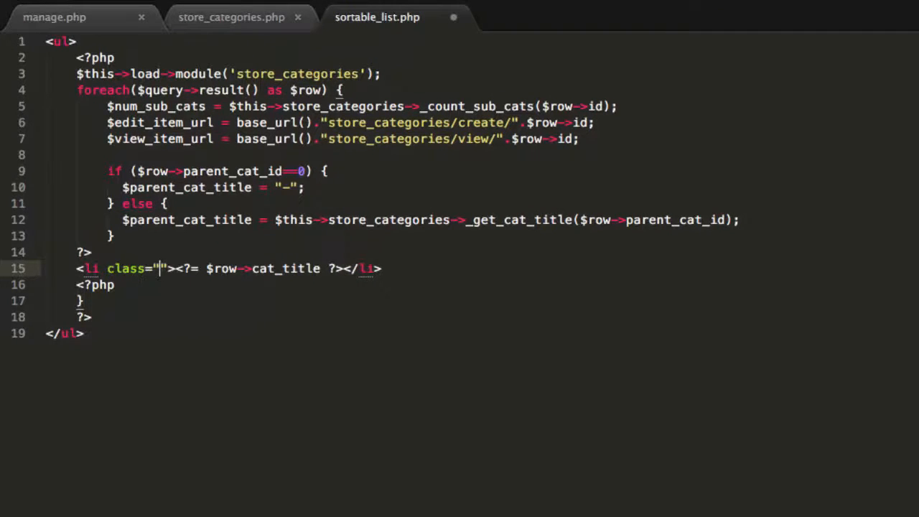
pyautogui.write('sort')
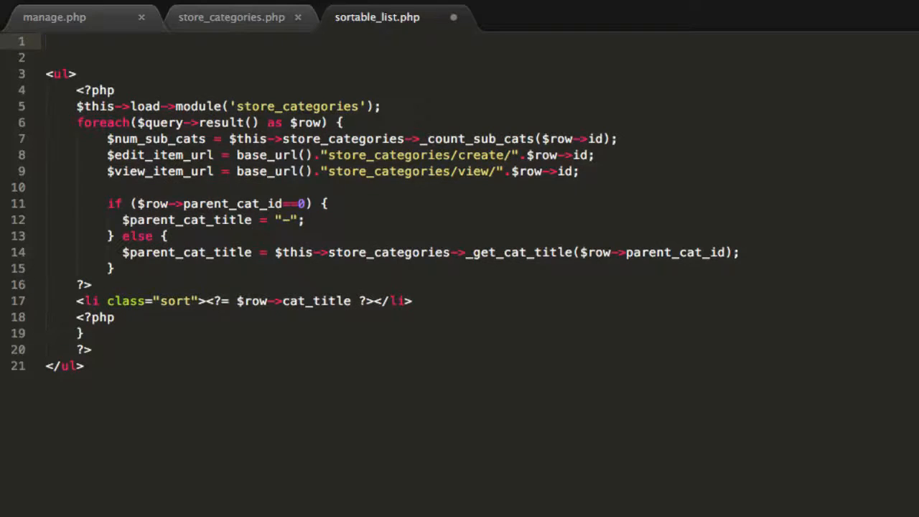
# - Add a .sort style block with no list bullets, a 1px border and #999 grey colour
pyautogui.write('<style type="text/css"></style>')
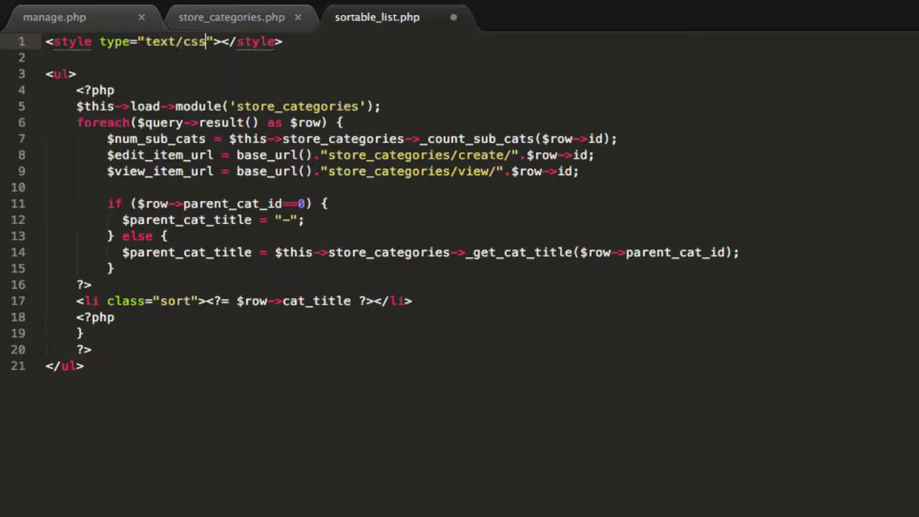
pyautogui.write('.sort {')
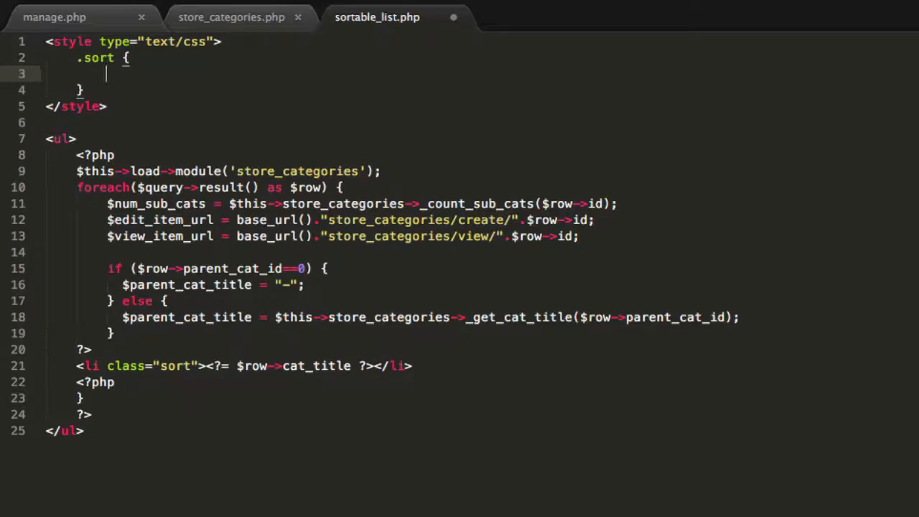
pyautogui.write('list-style: none;')
pyautogui.write('border: ;')
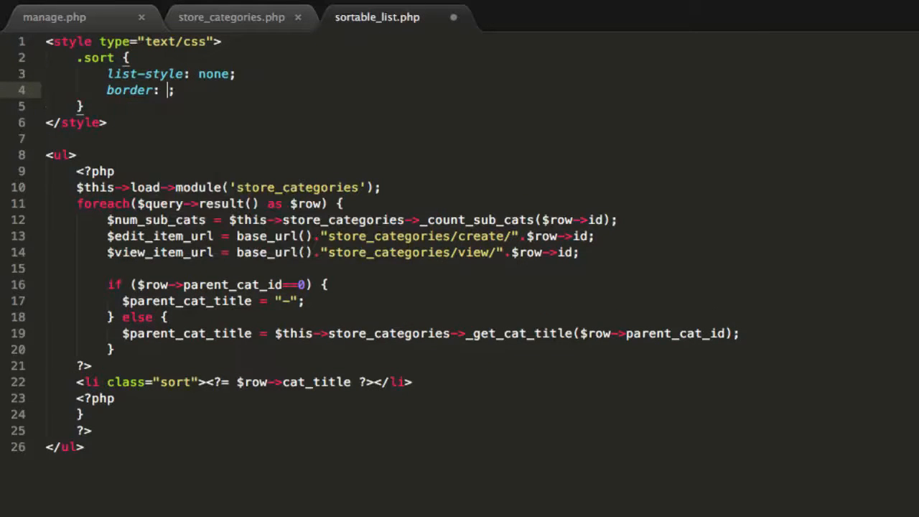
pyautogui.write('1px')
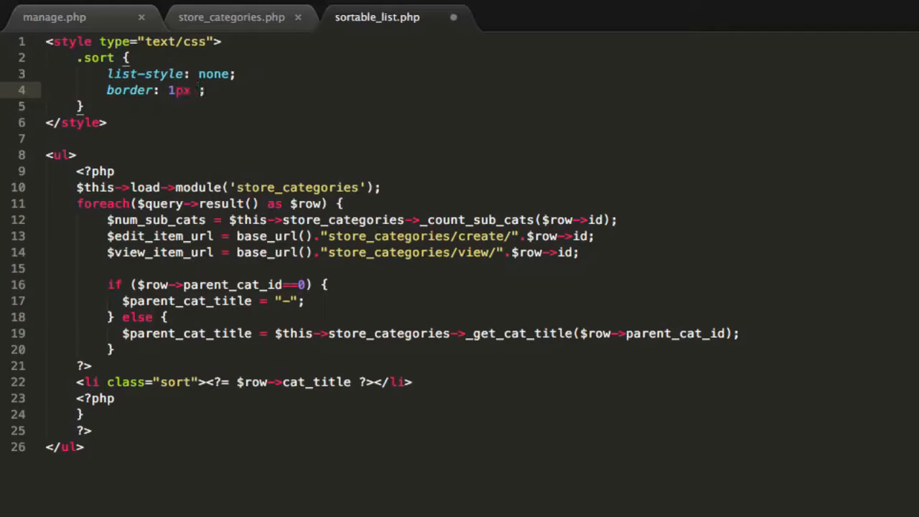
pyautogui.write('#111 solid')
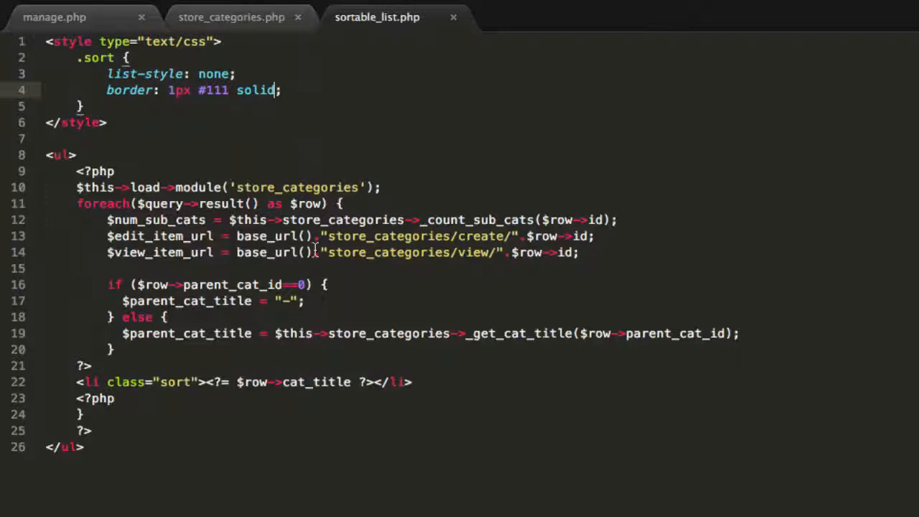
pyautogui.doubleClick(213, 89)
pyautogui.write('cc')
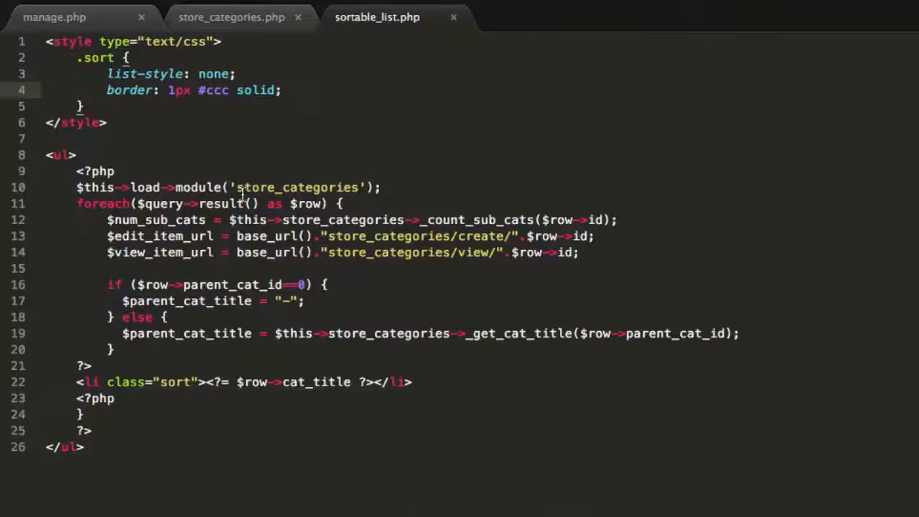
pyautogui.write('cl')
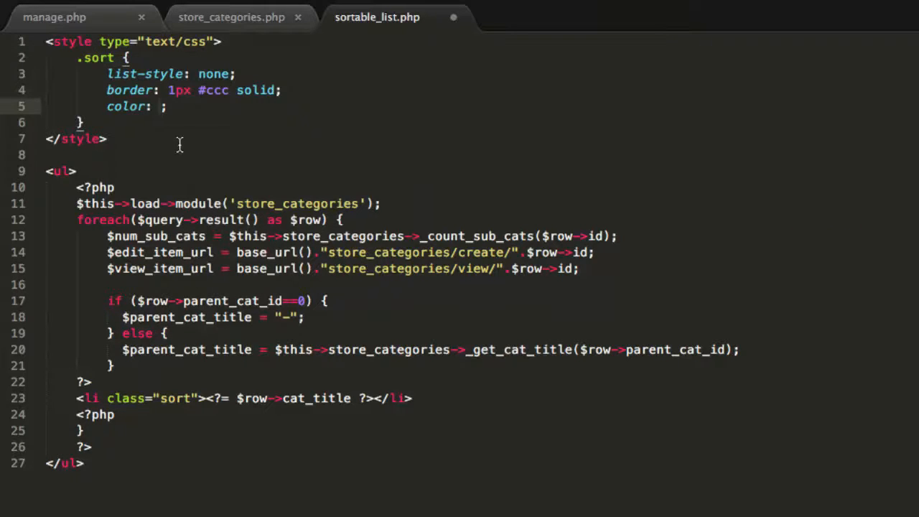
pyautogui.write('#9')
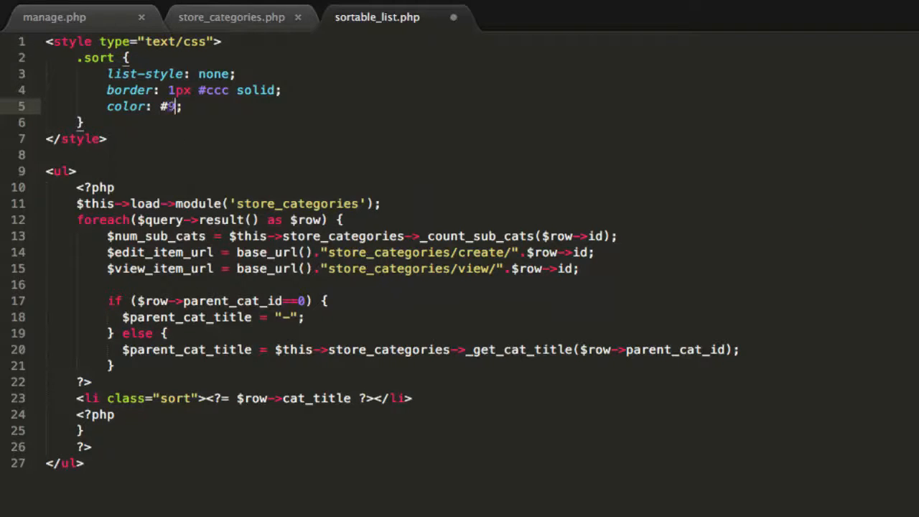
pyautogui.write('99')
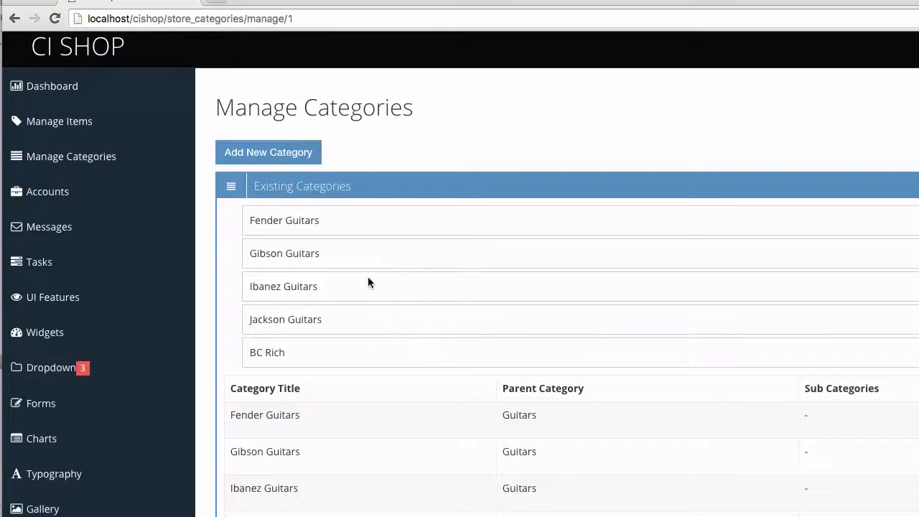
# - Scroll the bordered category list, then load the localhost Janux dashboard in a new tab
pyautogui.scroll(-3)
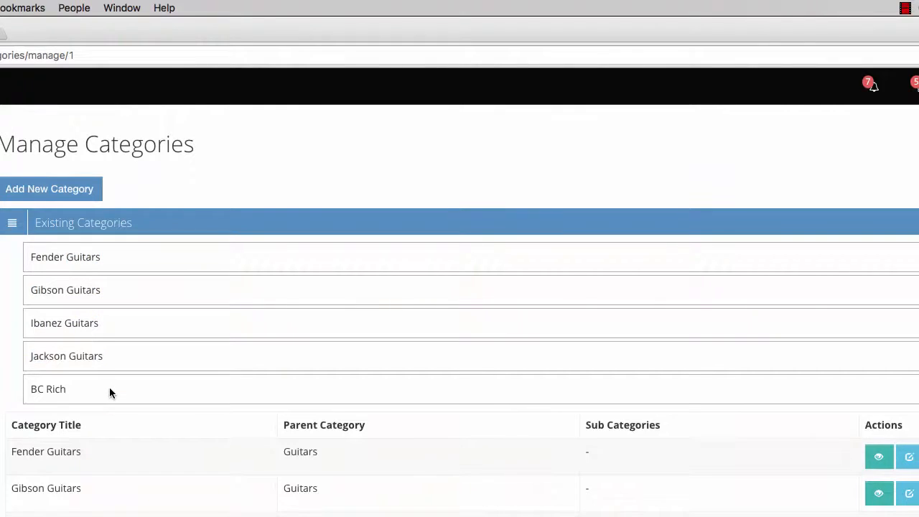
pyautogui.click(136, 34)
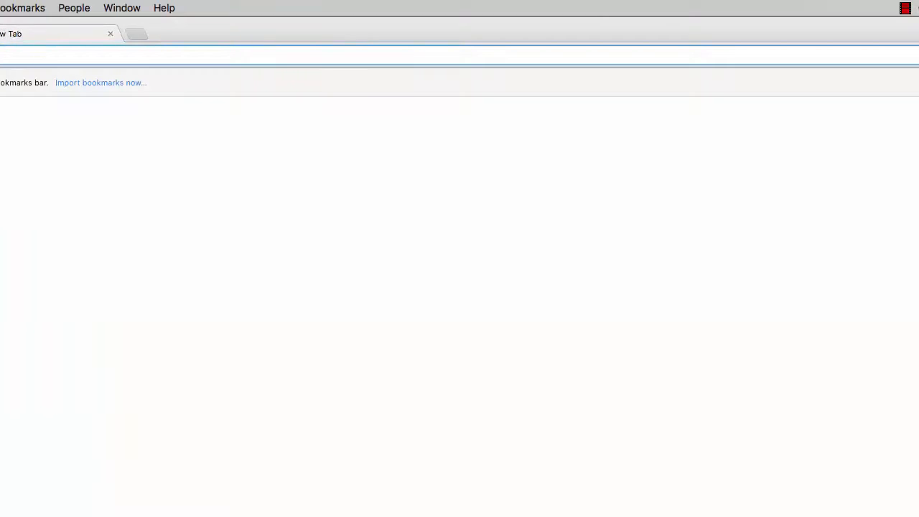
pyautogui.write('lo')
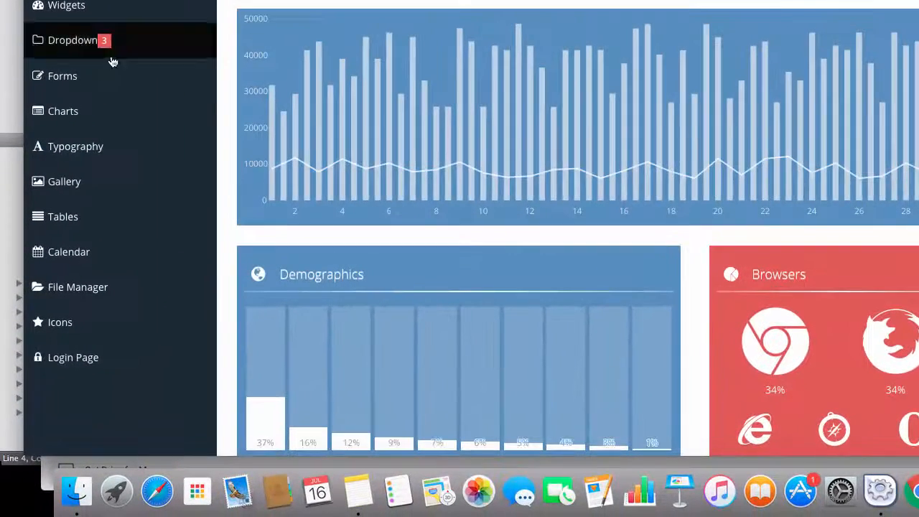
pyautogui.moveTo(75, 145)
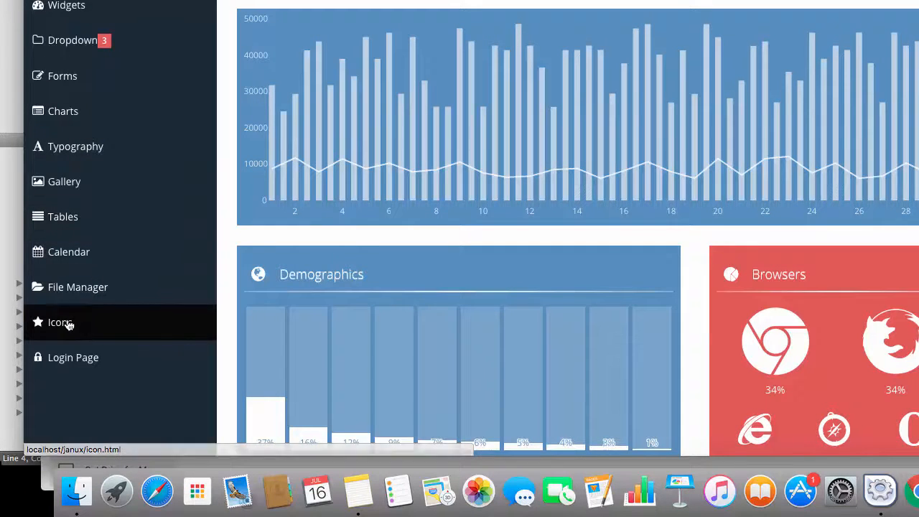
# - Open the Janux Icons page and scroll to locate the sort glyphicon
pyautogui.click(60, 321)
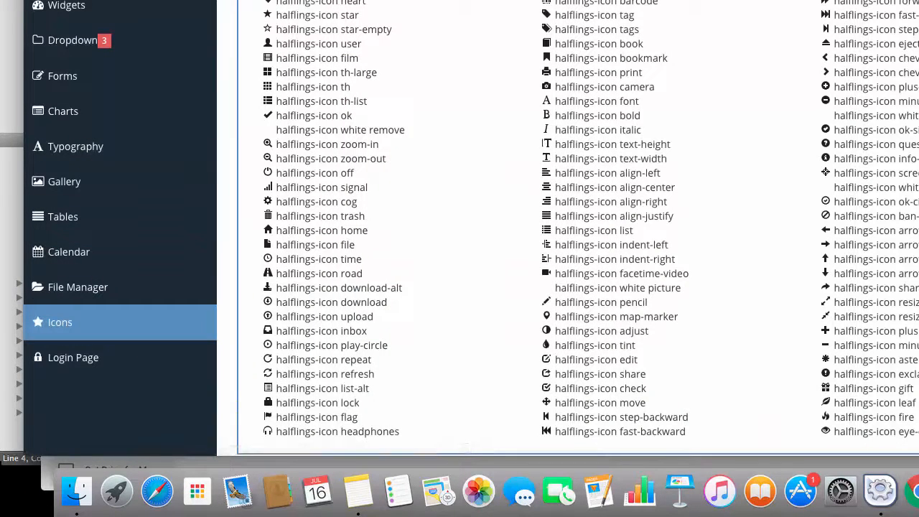
pyautogui.scroll(-3)
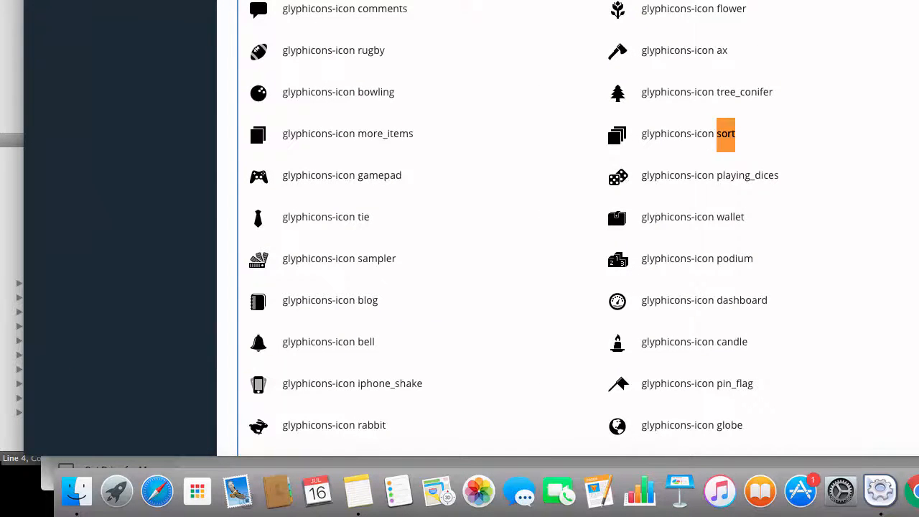
pyautogui.scroll(-3)
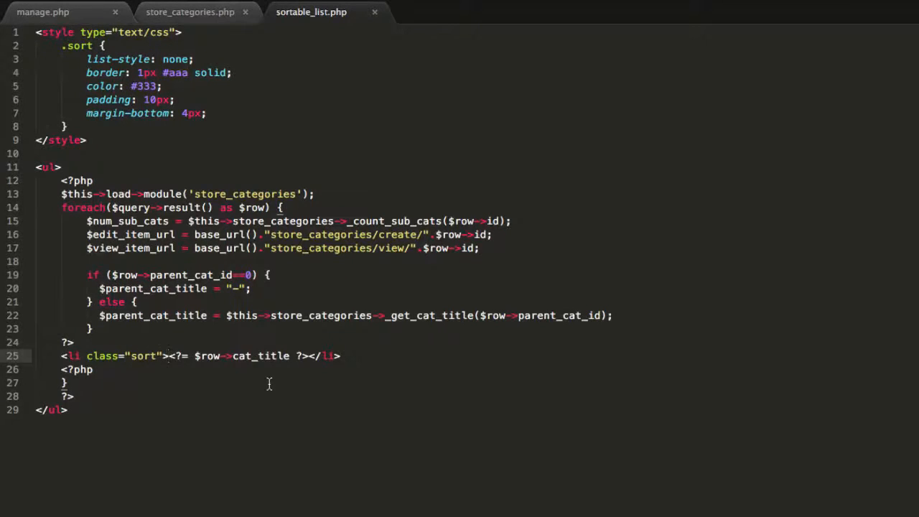
# - Insert <i class="fa-icon-sort"></i> before the title inside each li.sort
pyautogui.write('i cals')
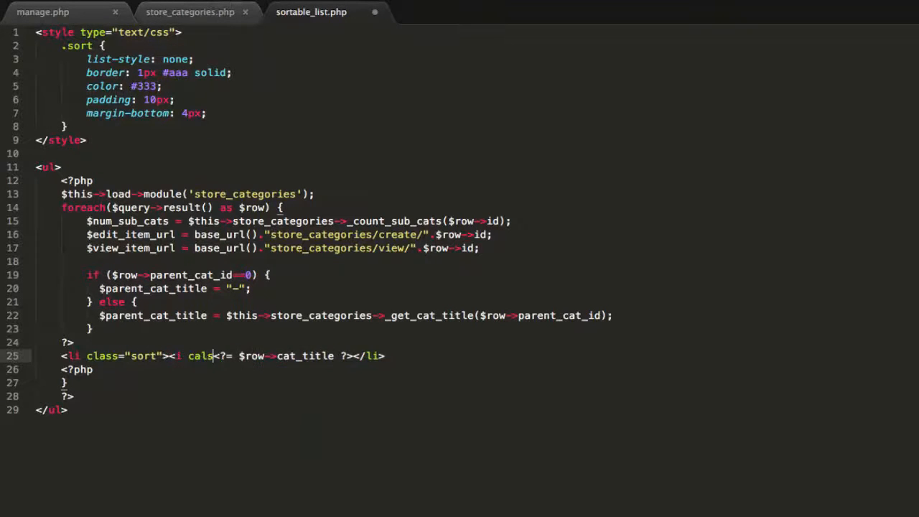
pyautogui.write('class="')
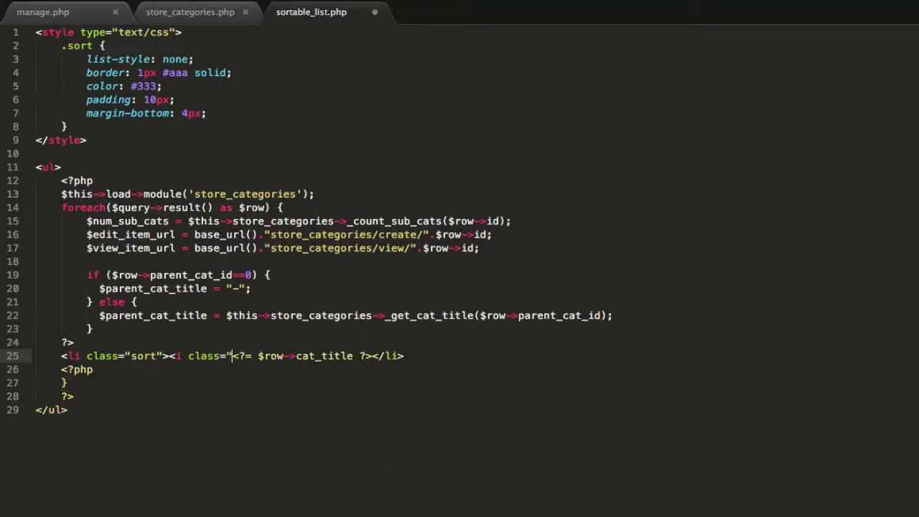
pyautogui.write('fa-icon-sort"></i>')
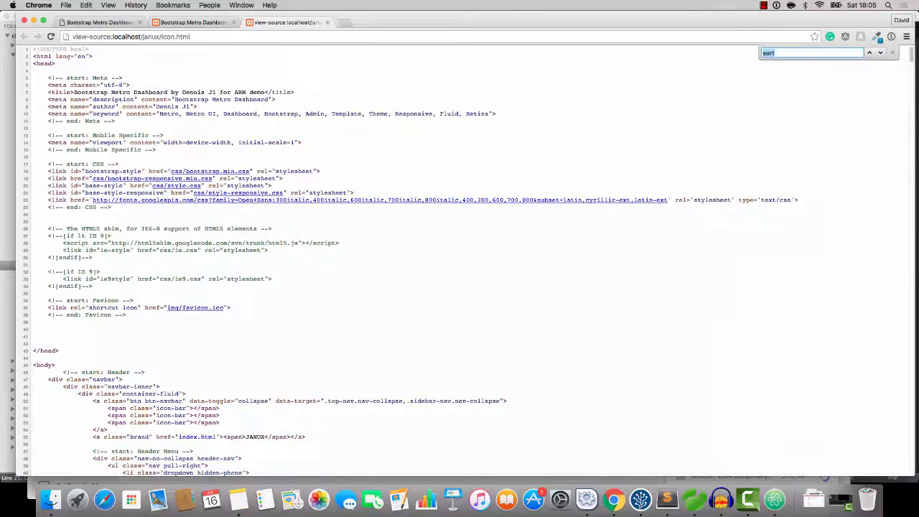
# - Type 'fa' and correct the sort icon class name for the list items
pyautogui.write('fa')
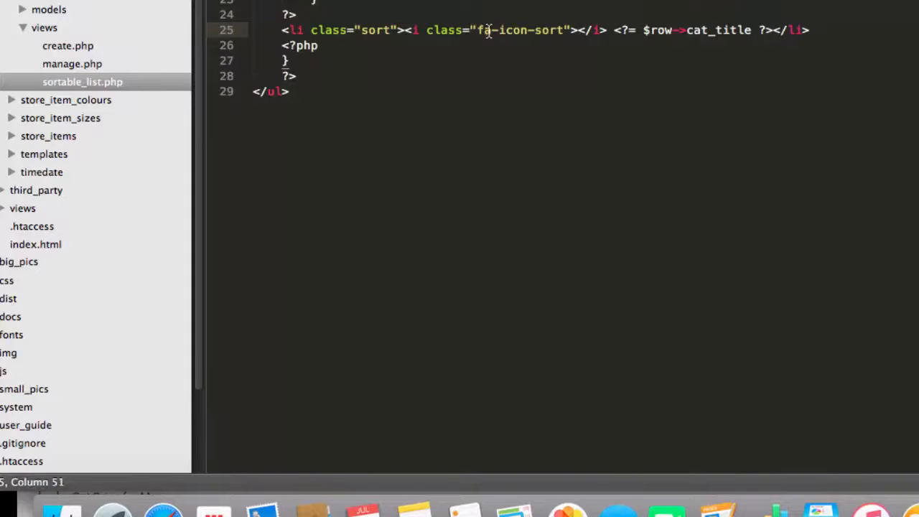
pyautogui.press('Backspace')
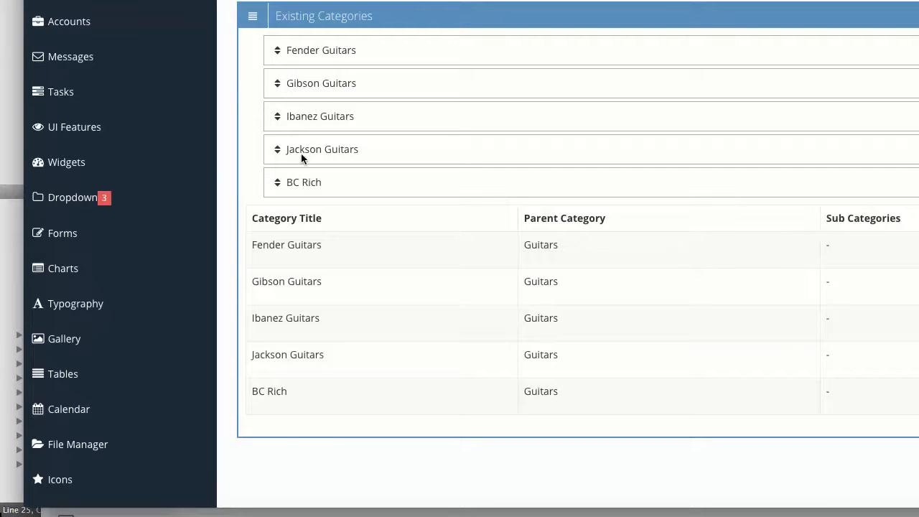
pyautogui.moveTo(388, 199)
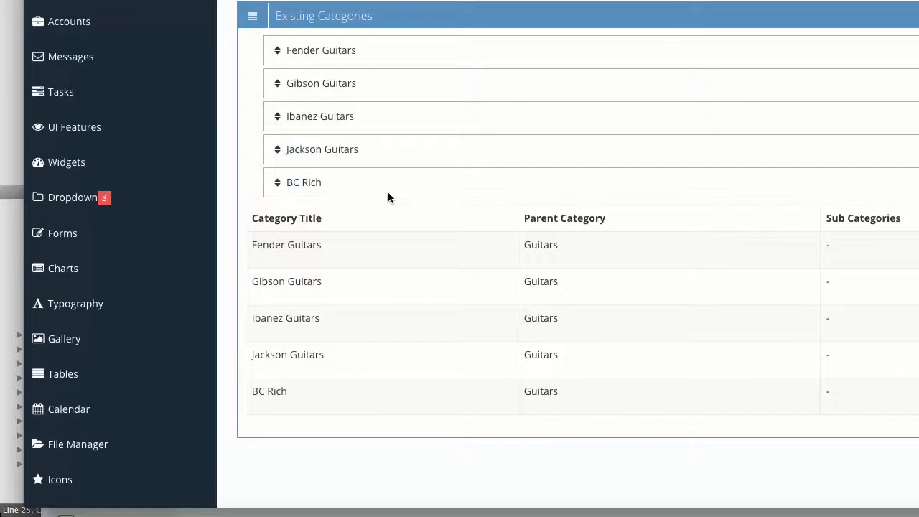
pyautogui.moveTo(402, 207)
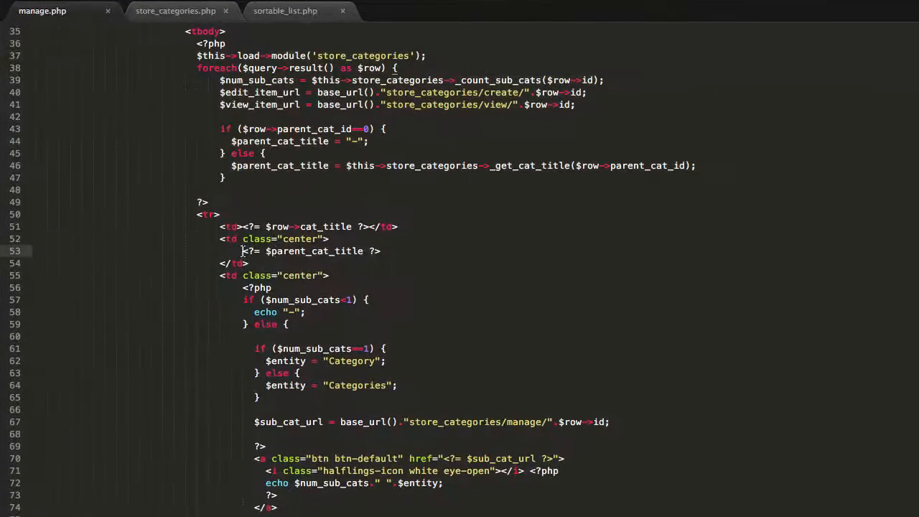
# - Echo <?= $parent_cat_title ?> in each list item and paste the sub-categories block labelled 'Sub'
pyautogui.scroll(3)
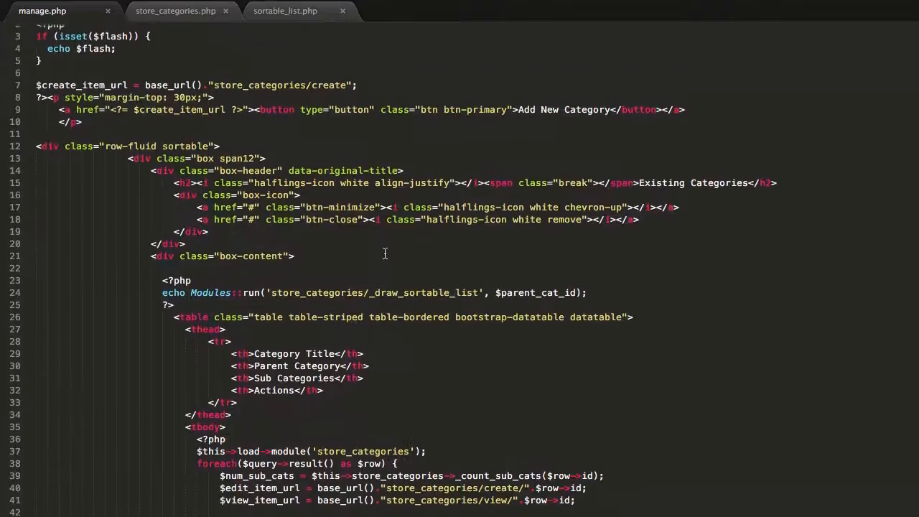
pyautogui.click(285, 10)
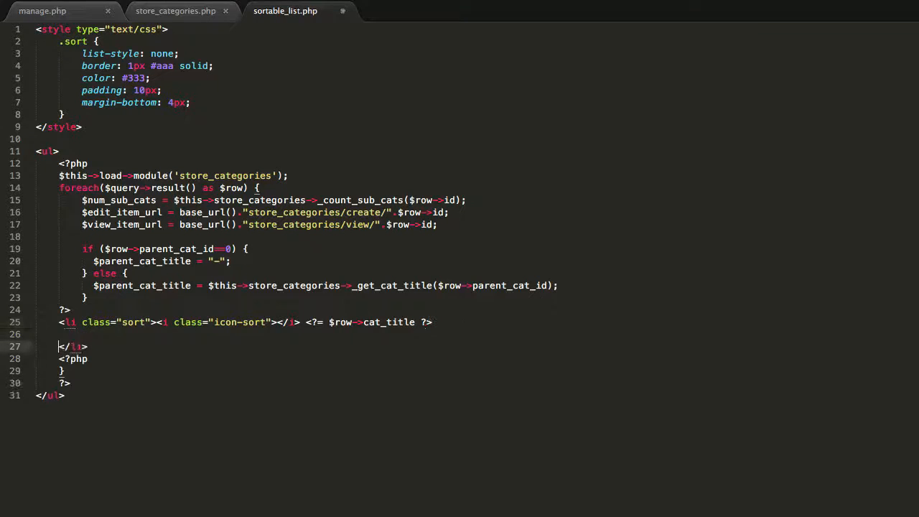
pyautogui.write('<?= $parent_cat_title ?>')
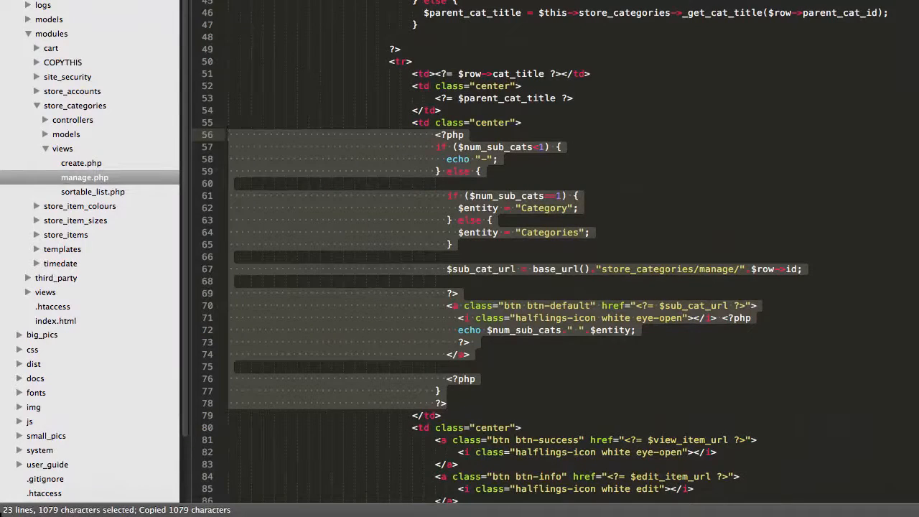
pyautogui.click(93, 192)
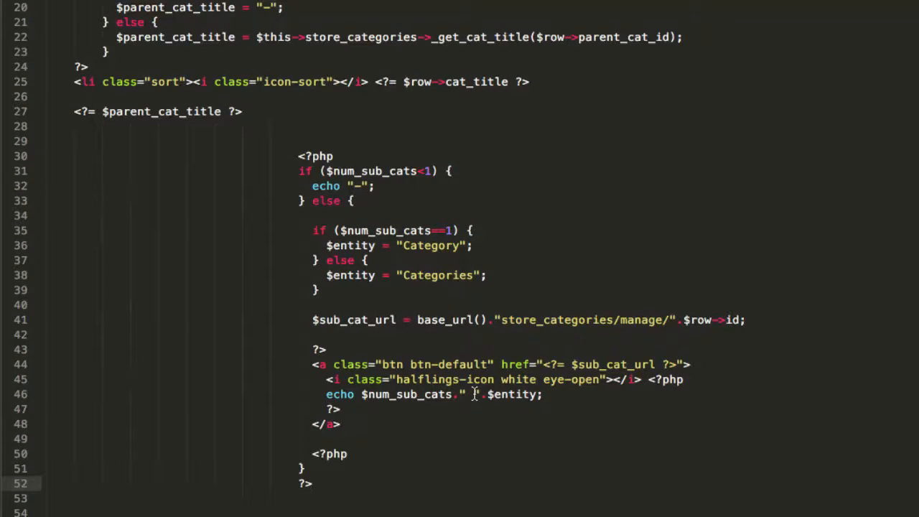
pyautogui.write('S')
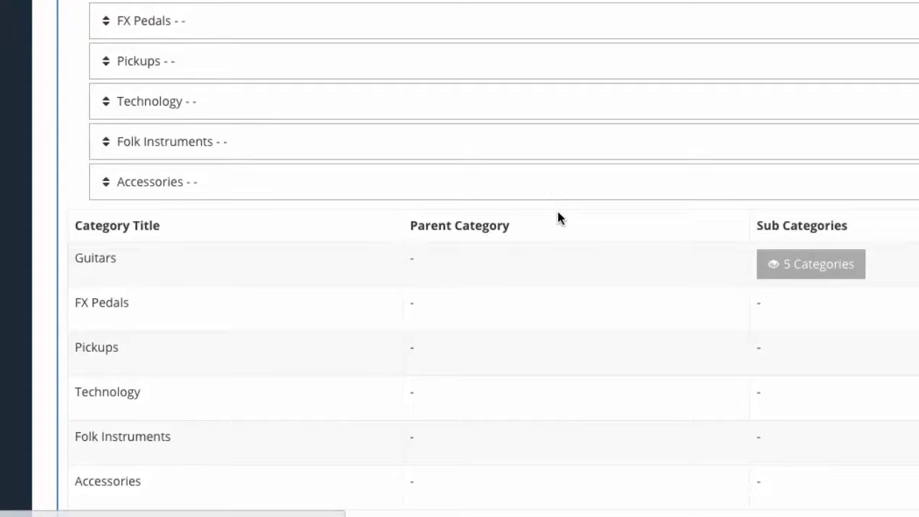
pyautogui.moveTo(364, 185)
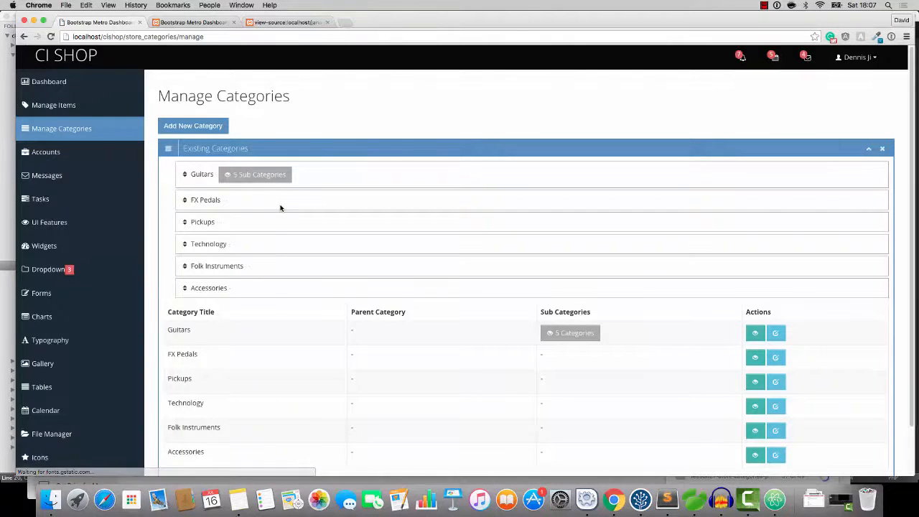
pyautogui.moveTo(361, 363)
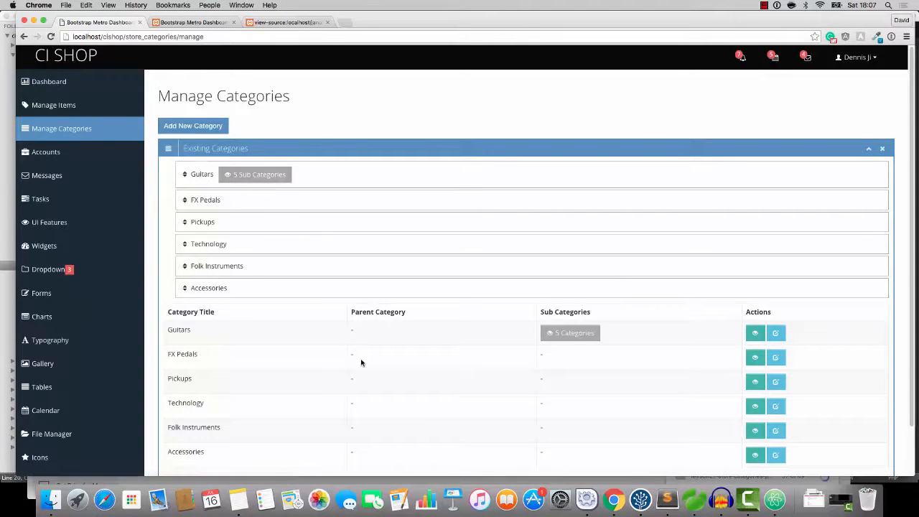
pyautogui.moveTo(316, 262)
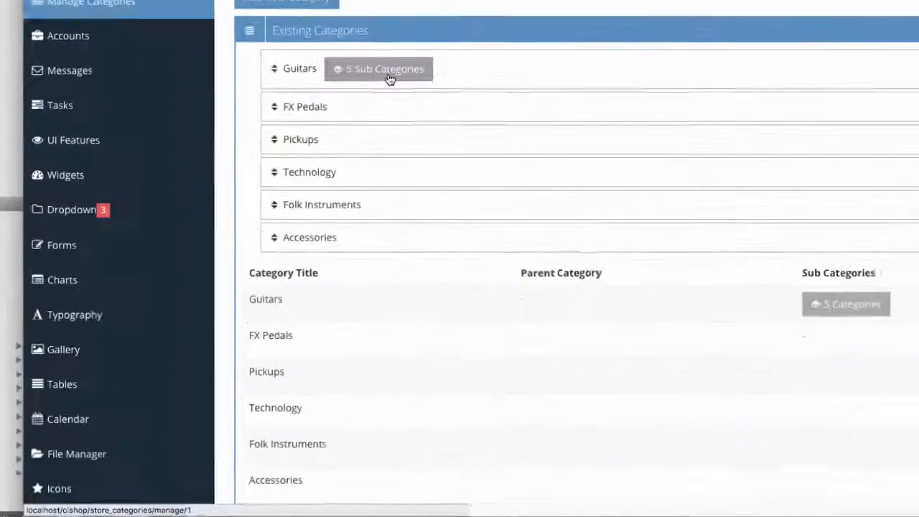
# - Try the Guitars '5 Sub Categories' button and scroll through the resulting page
pyautogui.click(379, 69)
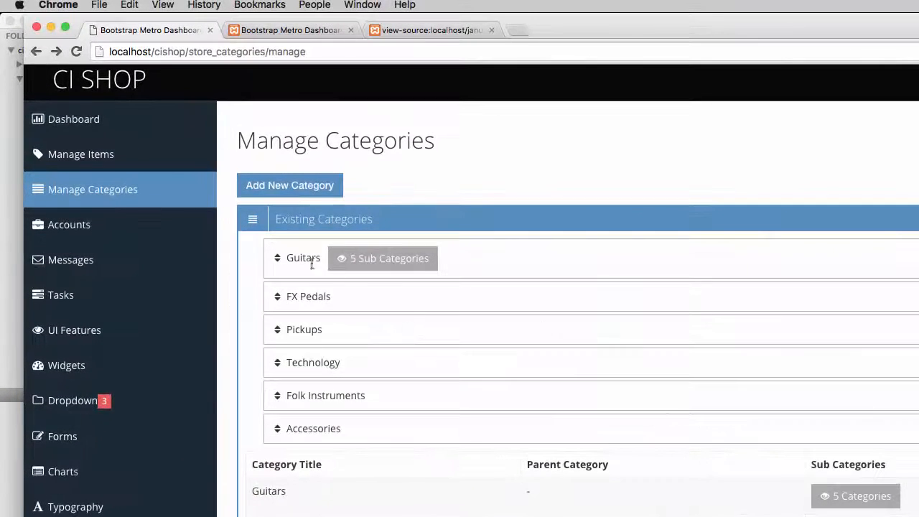
pyautogui.moveTo(584, 279)
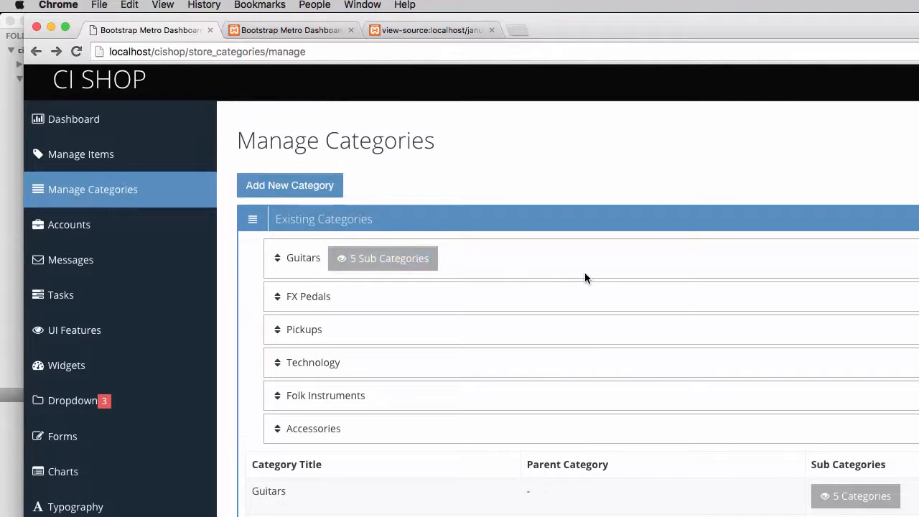
pyautogui.scroll(-3)
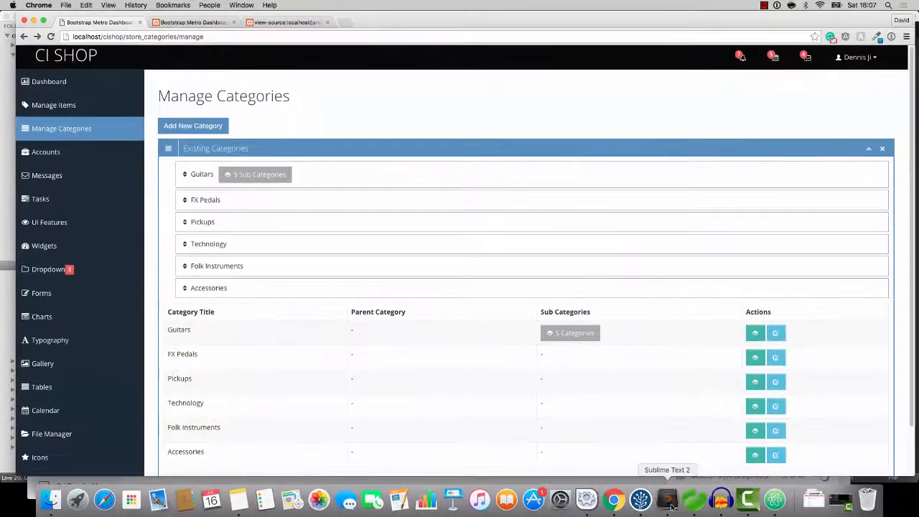
# - Copy the sub-categories button code in sortable_list.php to base the edit link on
pyautogui.click(667, 499)
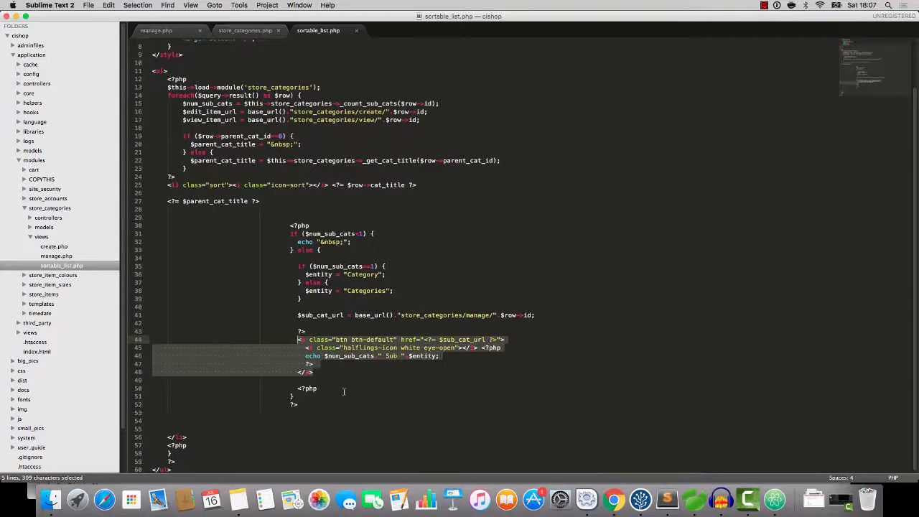
pyautogui.press('cmd+c')
pyautogui.write('<a class="btn btn-info" href="<?= $edit_item_url ?>">')
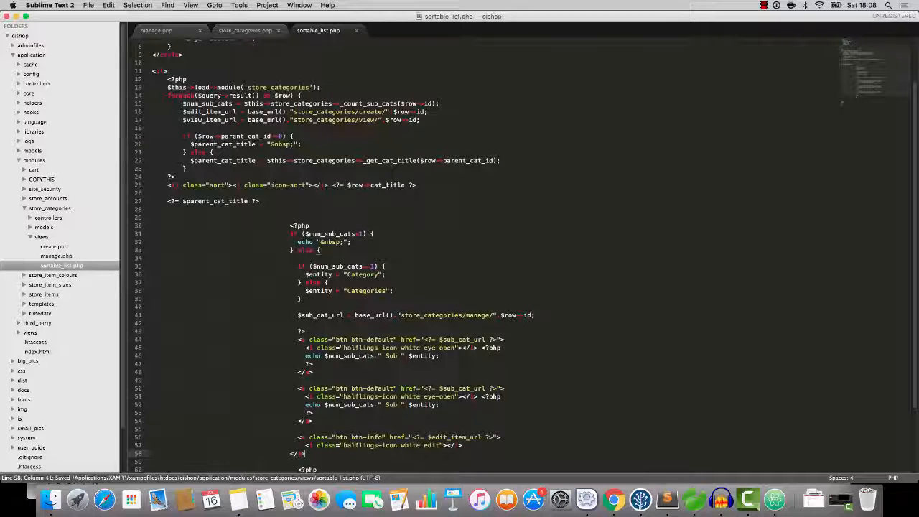
pyautogui.scroll(-3)
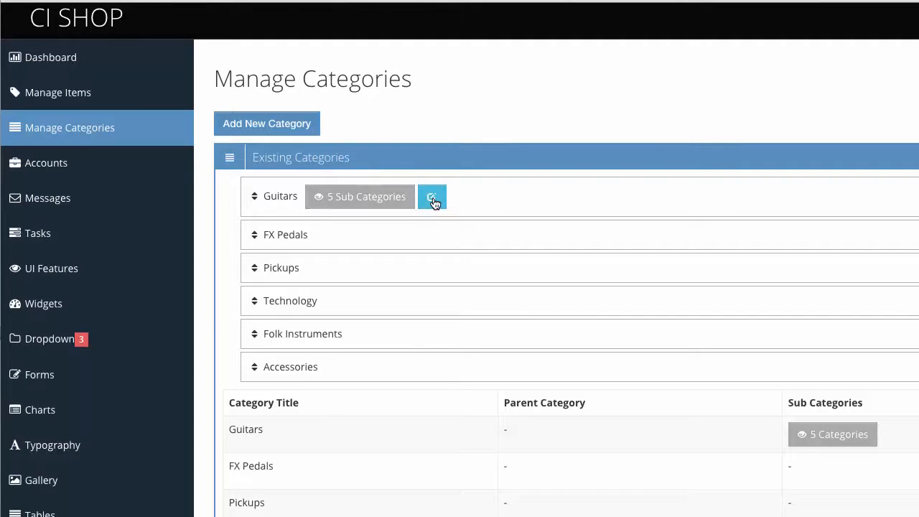
# - Open the Guitars edit form, cancel it, then open the Guitars sub-categories
pyautogui.click(432, 196)
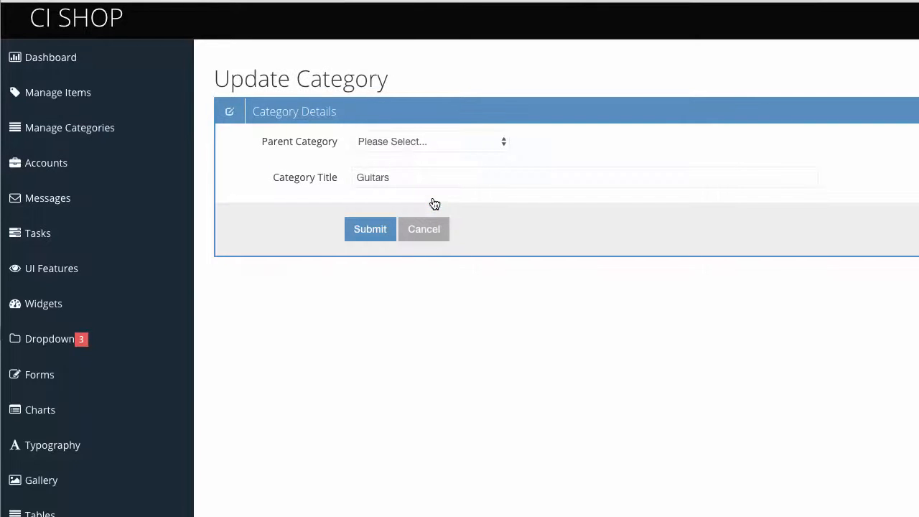
pyautogui.click(424, 229)
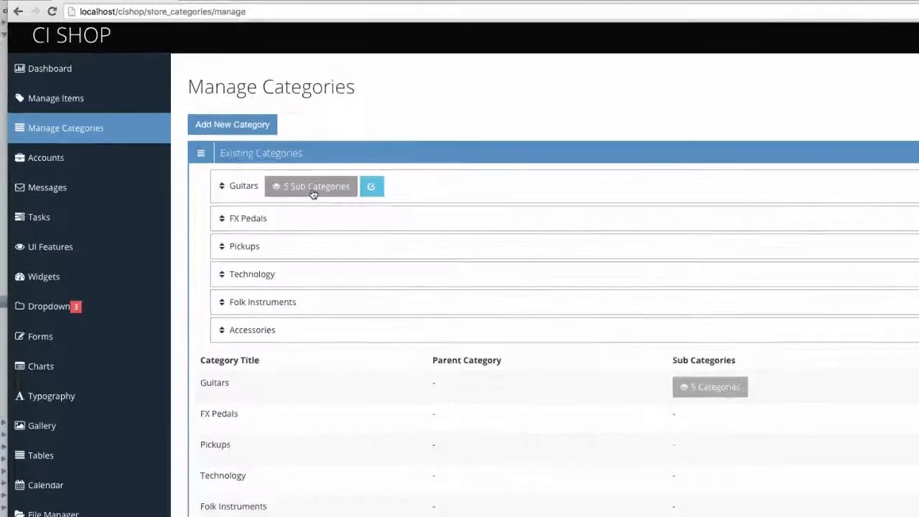
pyautogui.click(310, 186)
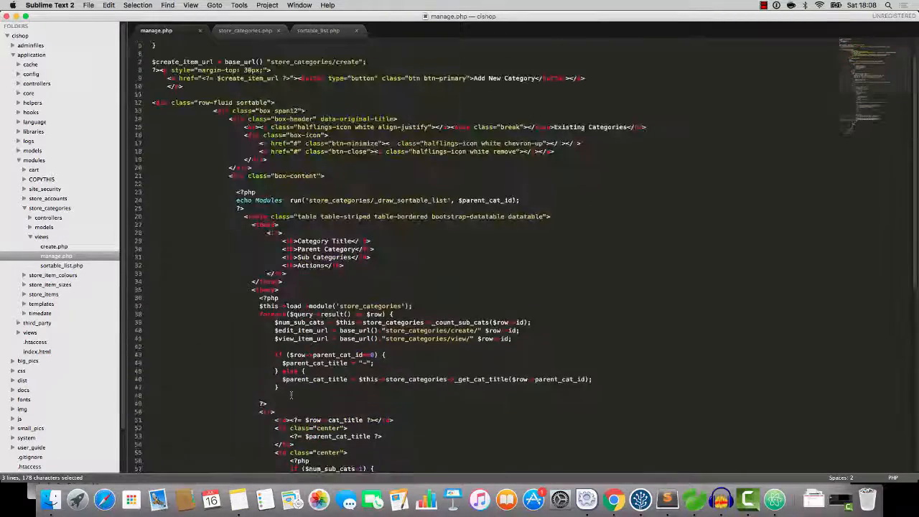
# - Scroll manage.php down to the old categories table and zoom in
pyautogui.scroll(-3)
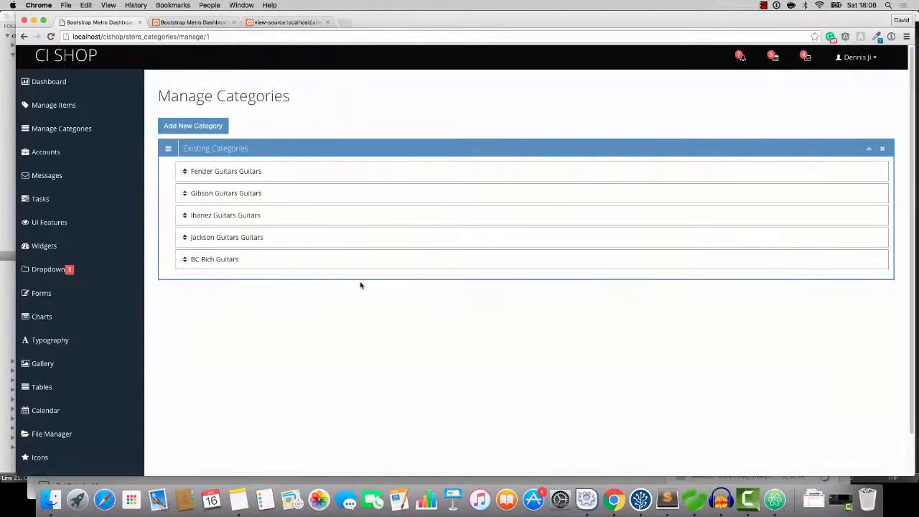
pyautogui.moveTo(313, 274)
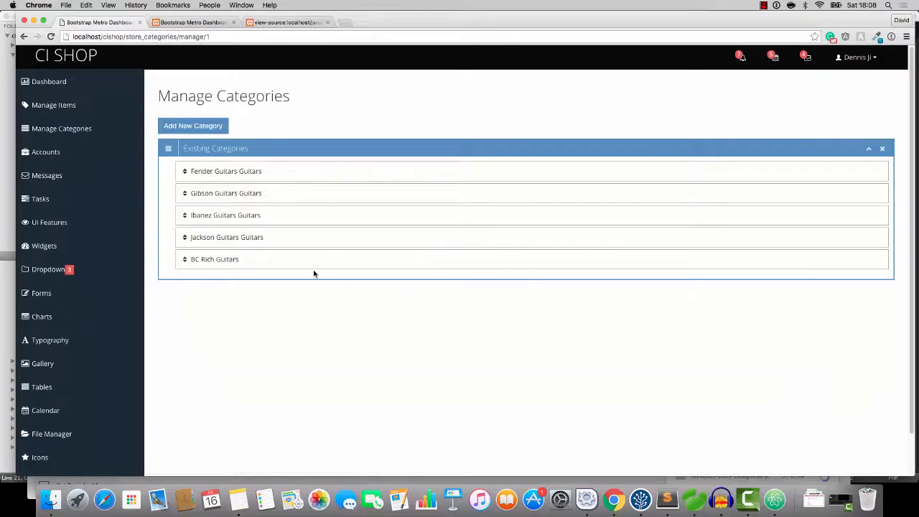
pyautogui.press('ctrl+plus')
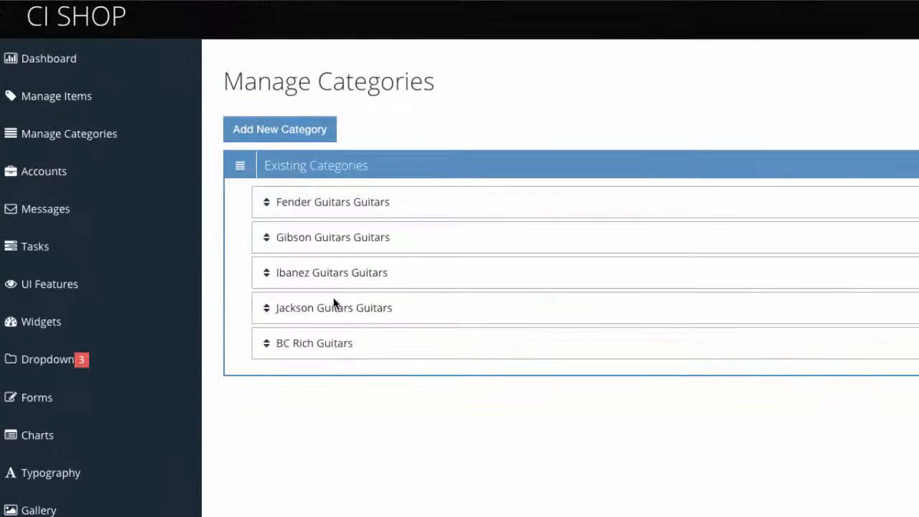